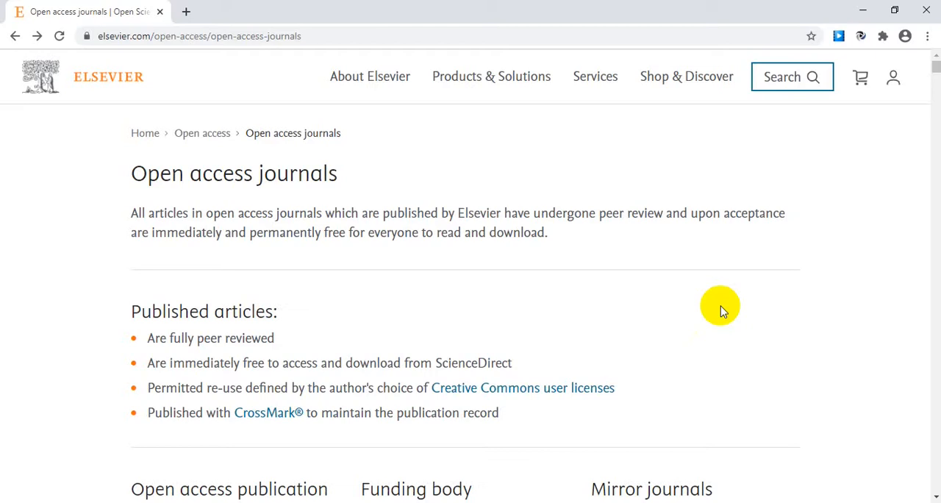
{"action": "mouse_move", "coordinate": [91, 119]}
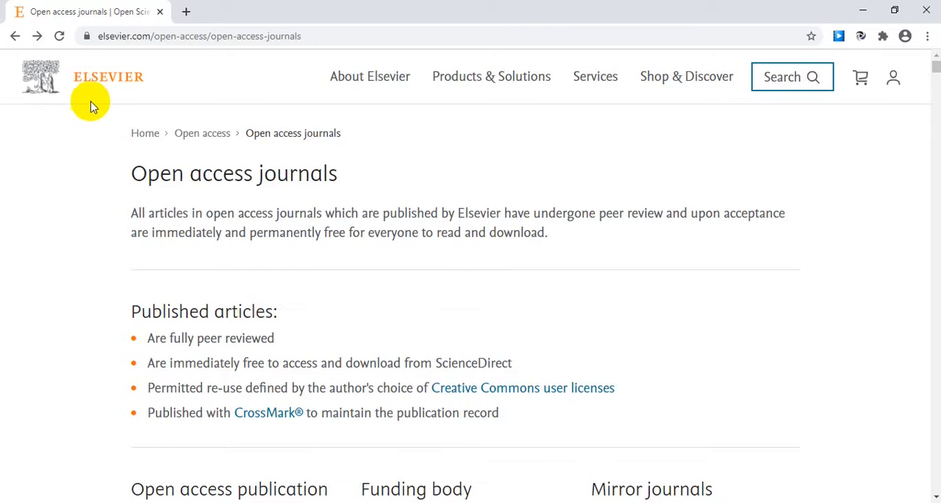
{"action": "mouse_move", "coordinate": [74, 101]}
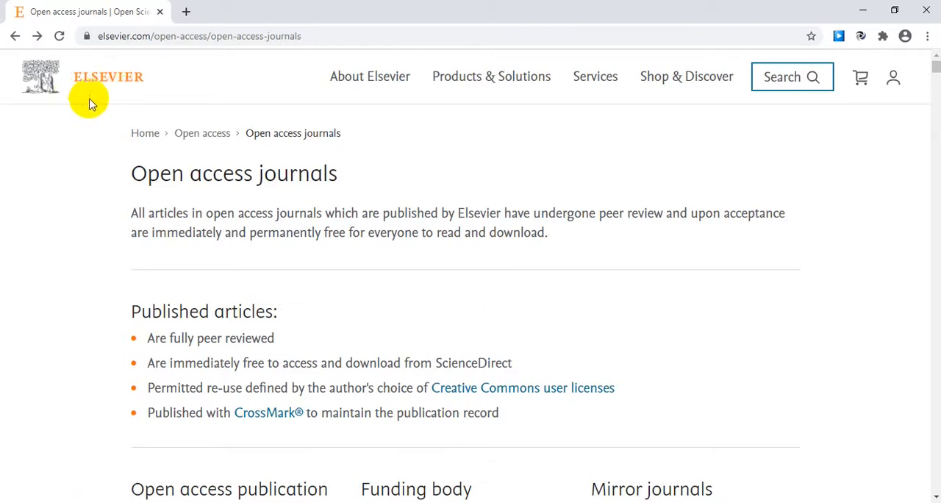
{"action": "mouse_move", "coordinate": [106, 101]}
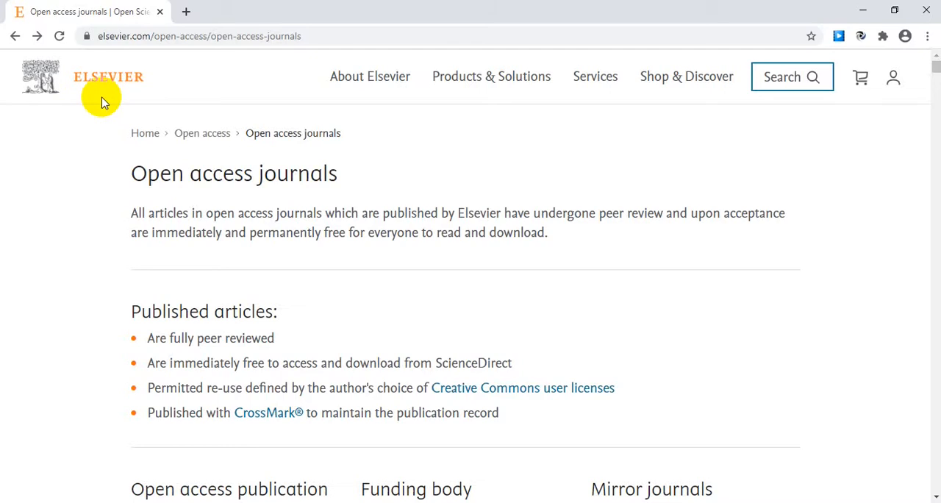
{"action": "mouse_move", "coordinate": [100, 150]}
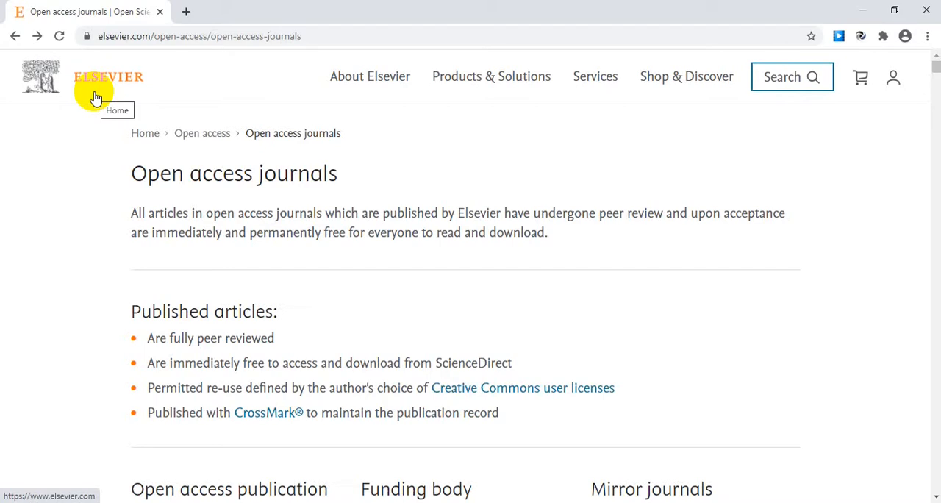
{"action": "mouse_move", "coordinate": [160, 88]}
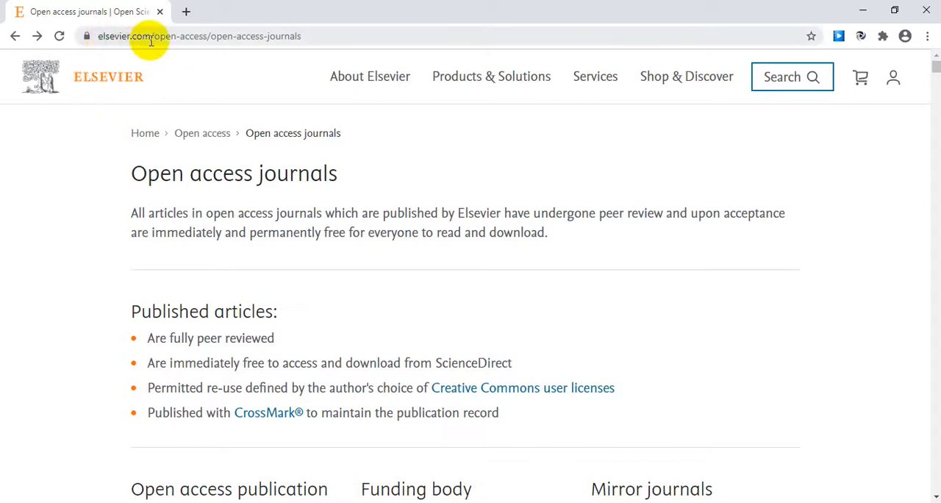
{"action": "mouse_move", "coordinate": [180, 77]}
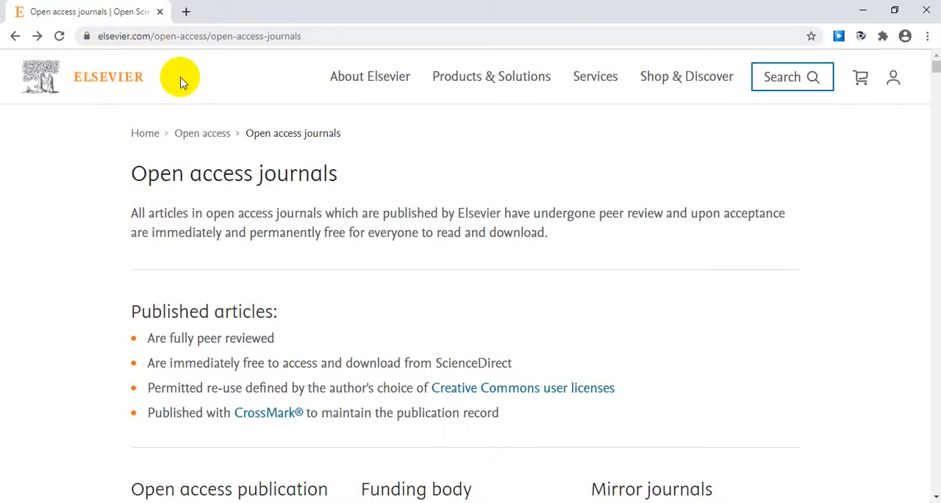
Load journalfinder.elsevier.com and review the full Find journals form down to keywords and field of research
{"action": "left_click", "coordinate": [199, 36]}
{"action": "type", "text": "journalfinder.elsevier.com"}
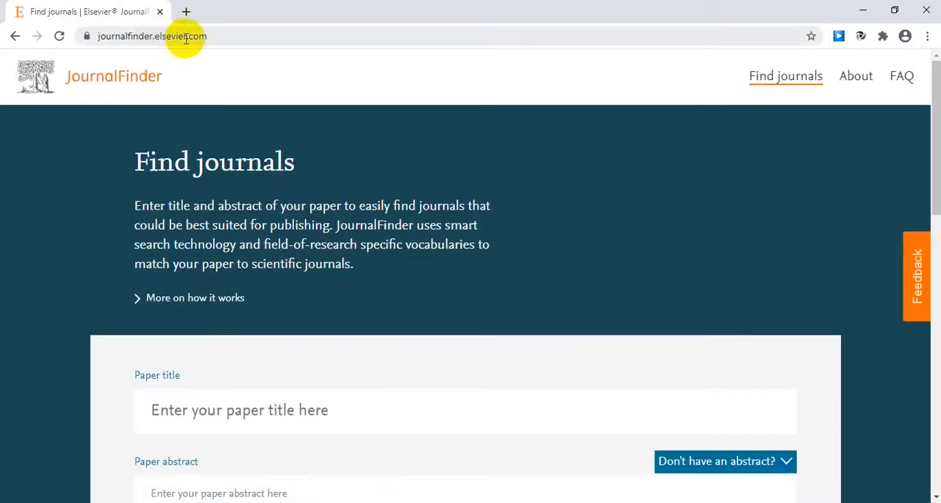
{"action": "mouse_move", "coordinate": [515, 103]}
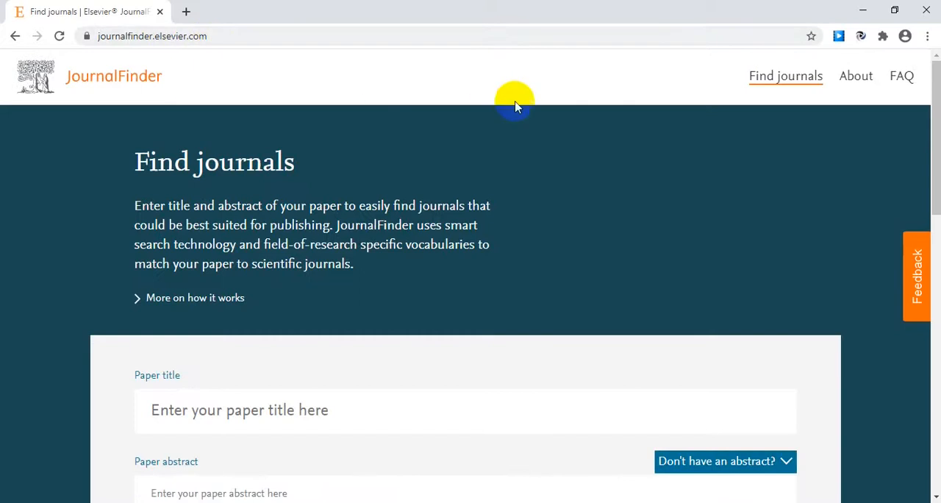
{"action": "mouse_move", "coordinate": [599, 183]}
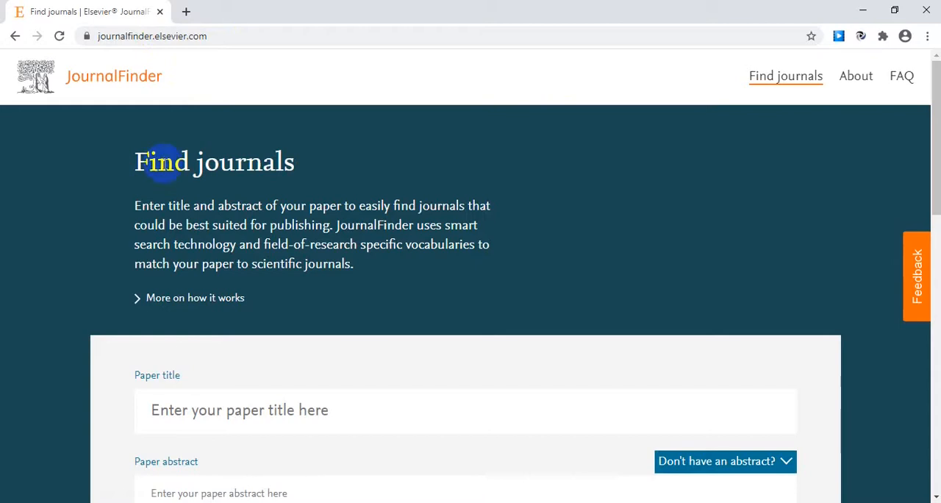
{"action": "mouse_move", "coordinate": [230, 184]}
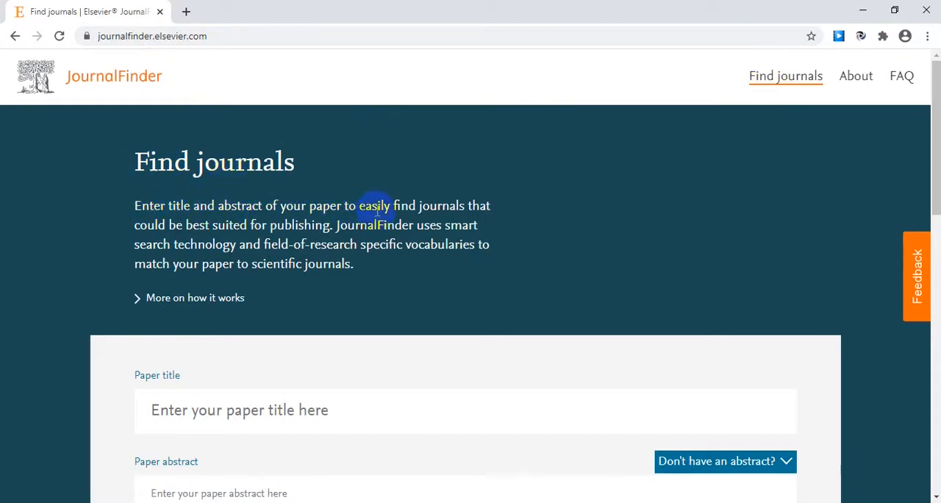
{"action": "mouse_move", "coordinate": [189, 225]}
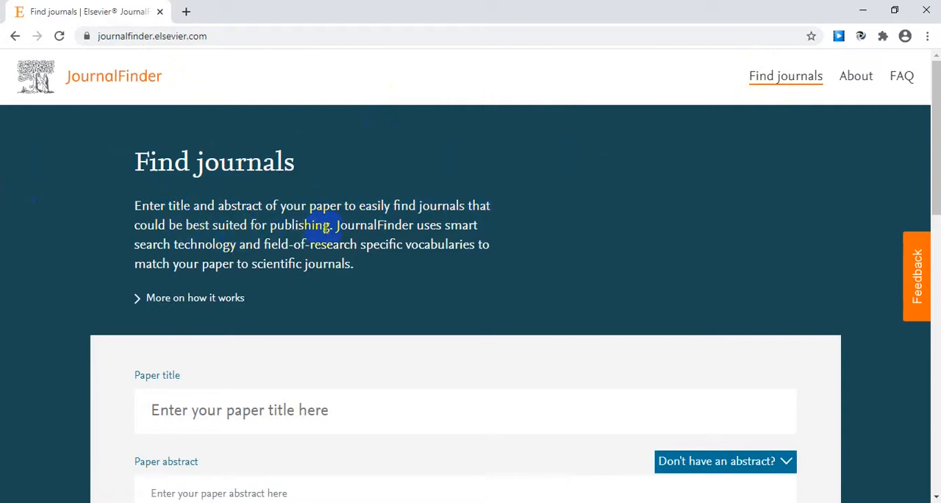
{"action": "scroll", "scroll_direction": "down", "scroll_amount": 3}
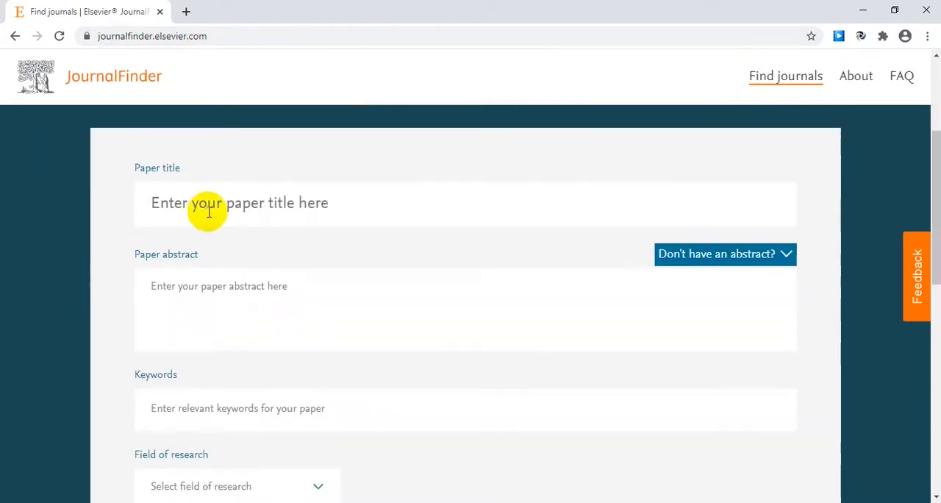
{"action": "mouse_move", "coordinate": [174, 184]}
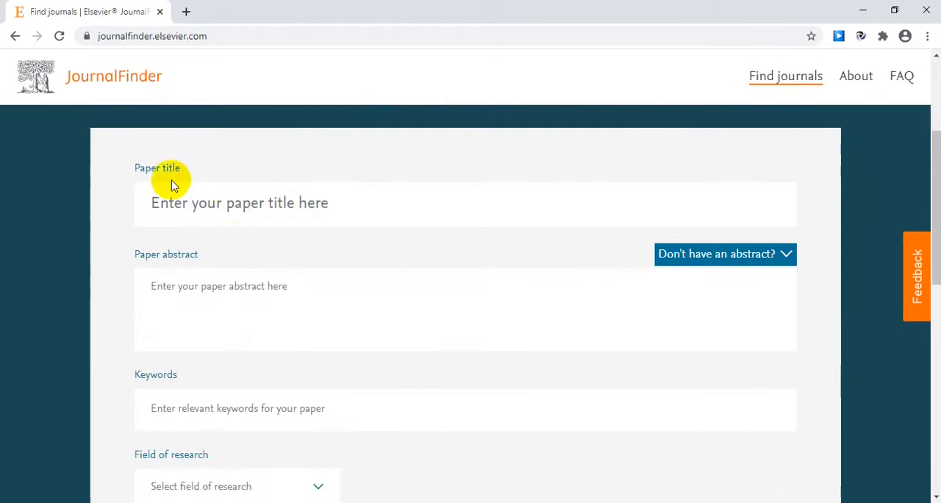
{"action": "mouse_move", "coordinate": [144, 179]}
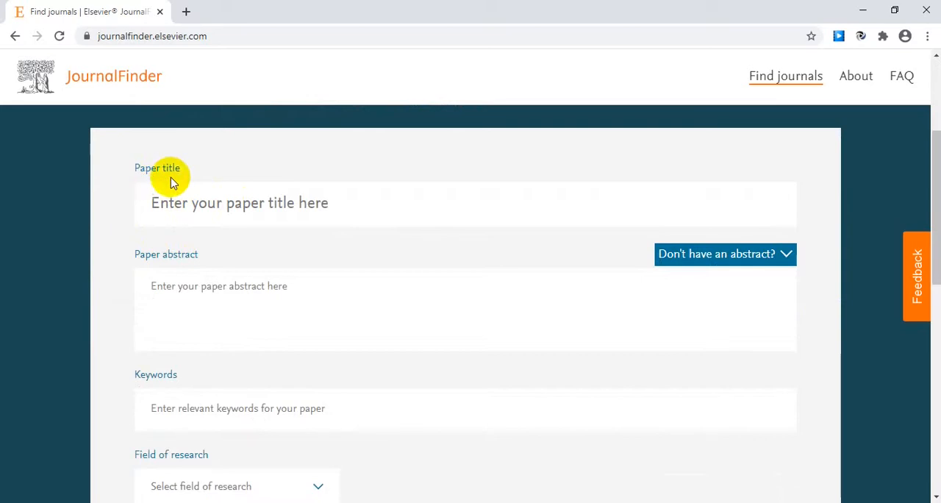
{"action": "scroll", "scroll_direction": "down", "scroll_amount": 3}
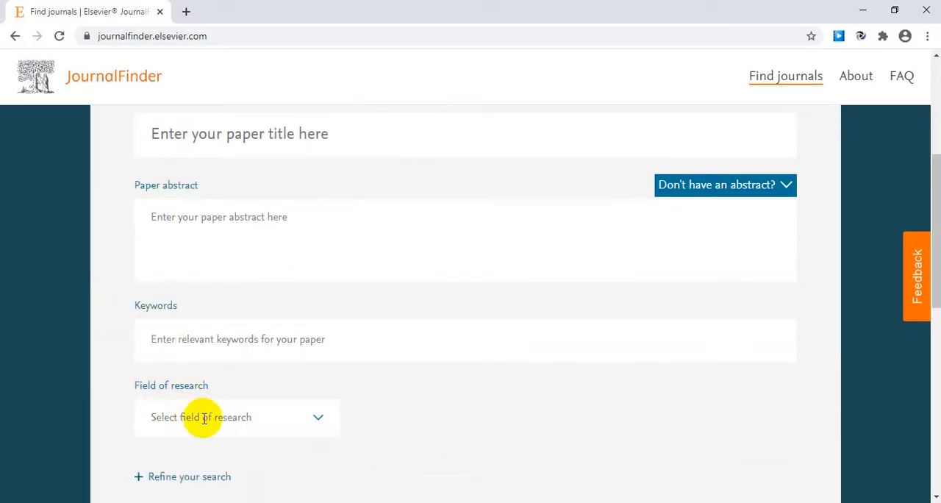
{"action": "scroll", "scroll_direction": "down", "scroll_amount": 3}
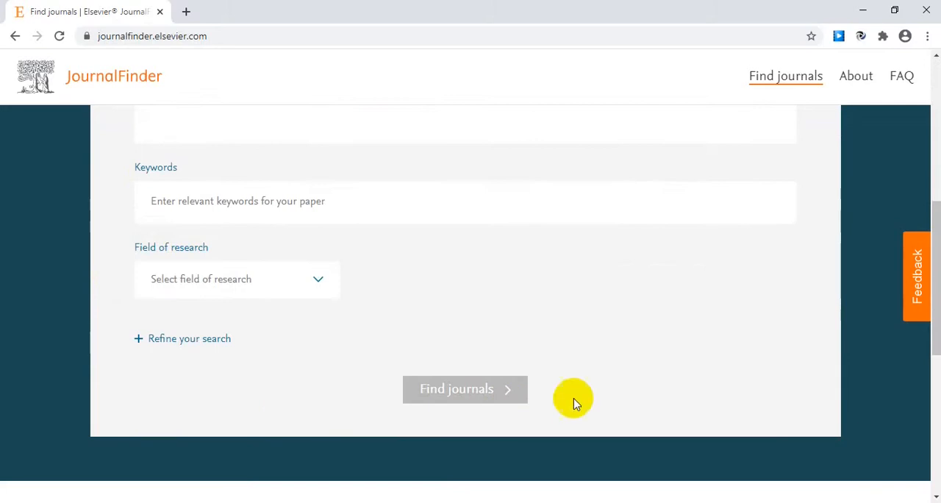
{"action": "mouse_move", "coordinate": [397, 388]}
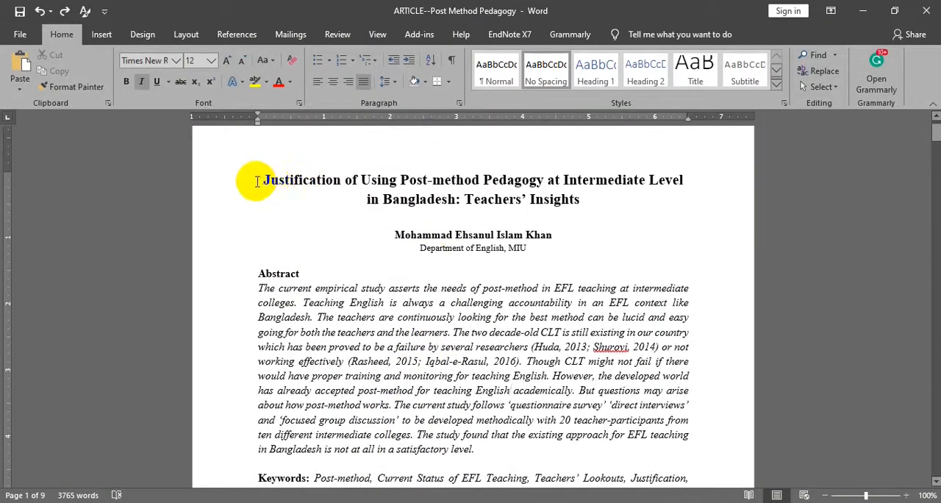
Paste the article's title from Word into the Paper title field, then select its abstract
{"action": "right_click", "coordinate": [567, 198]}
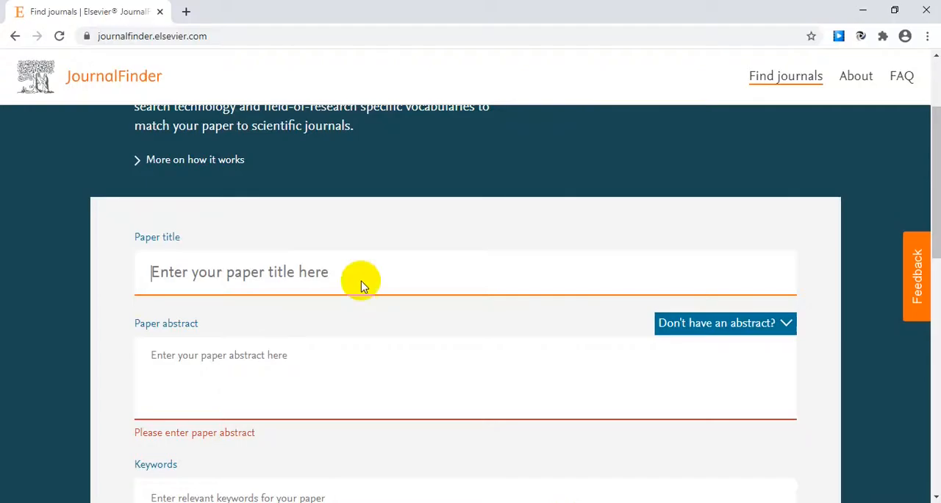
{"action": "right_click", "coordinate": [360, 282]}
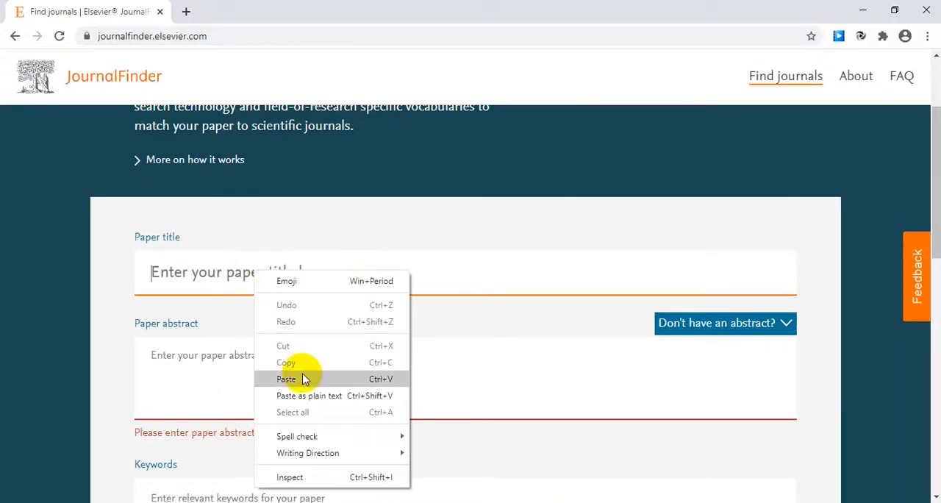
{"action": "left_click", "coordinate": [285, 379]}
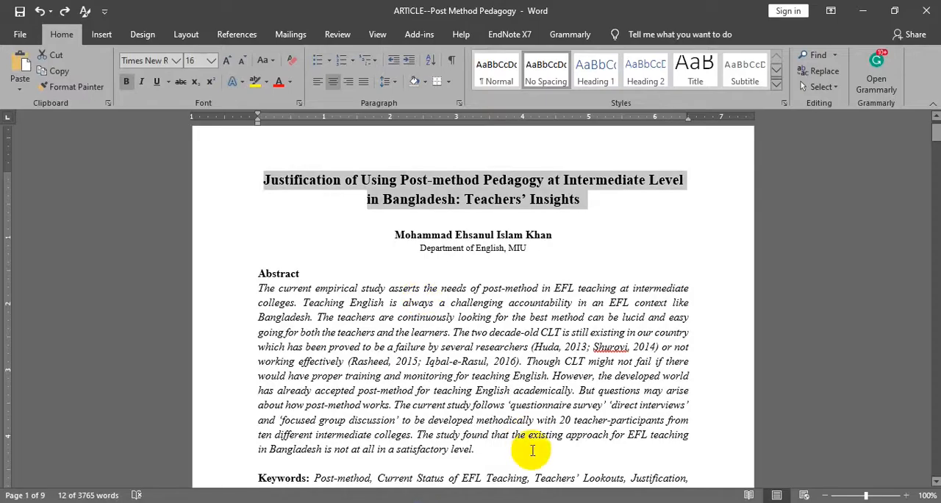
{"action": "left_click_drag", "start_coordinate": [532, 448], "coordinate": [259, 288]}
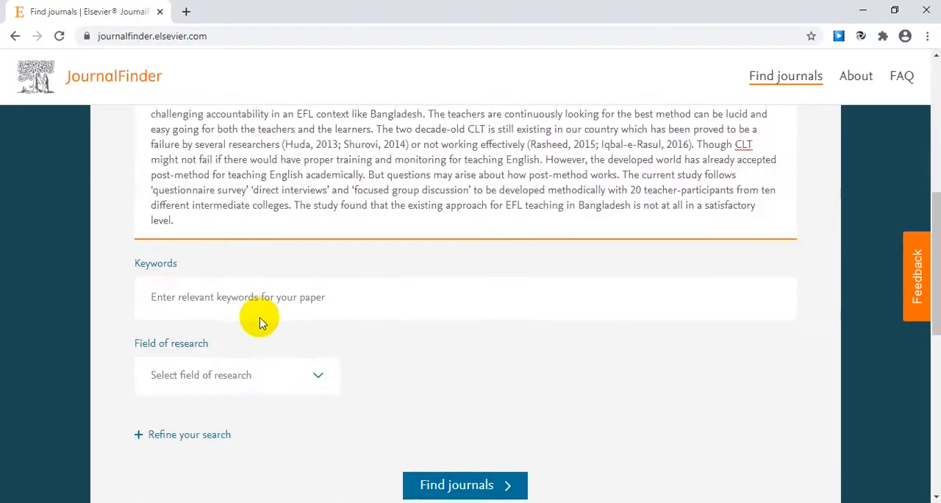
{"action": "scroll", "scroll_direction": "up", "scroll_amount": 3}
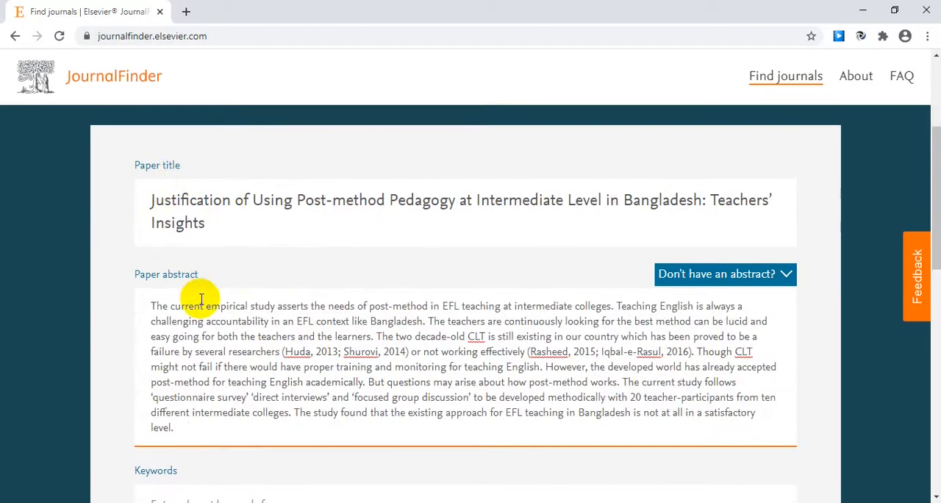
{"action": "scroll", "scroll_direction": "down", "scroll_amount": 3}
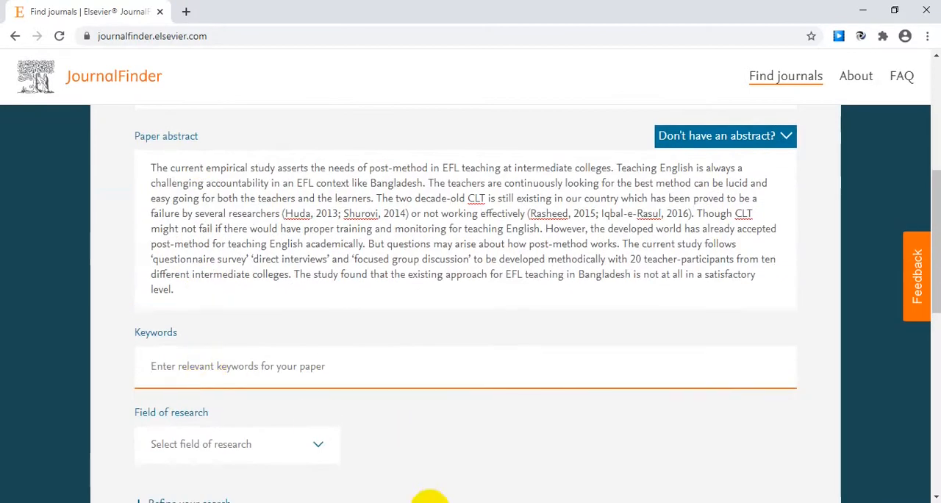
{"action": "key", "text": "alt+tab"}
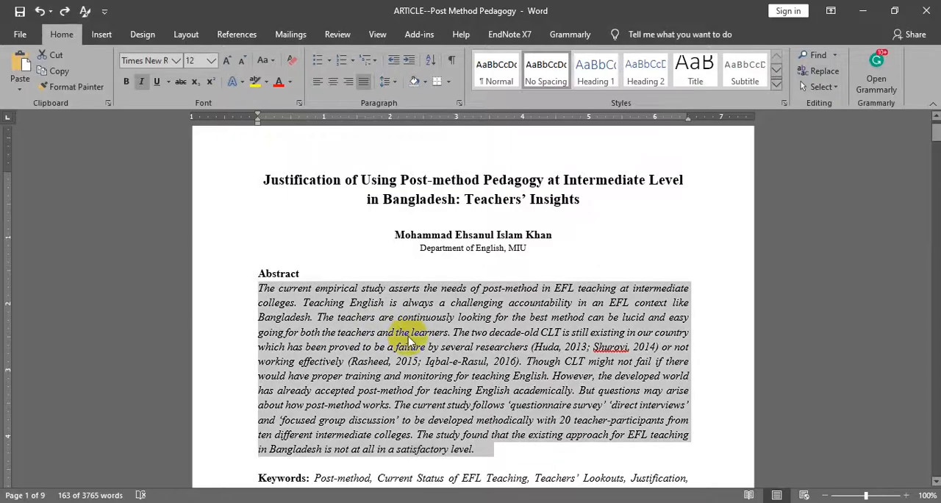
{"action": "scroll", "scroll_direction": "down", "scroll_amount": 3}
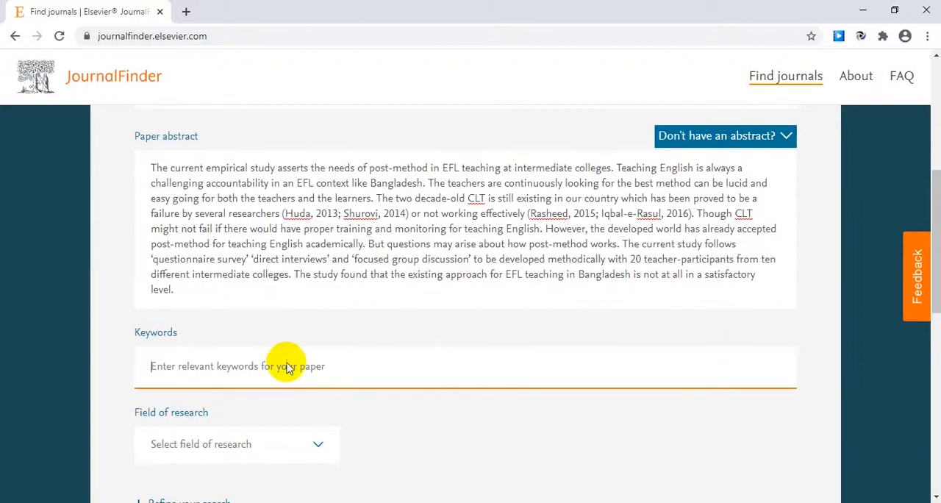
Replace the Post-method keyword with English Language Teaching from the suggestions
{"action": "type", "text": "Post-method"}
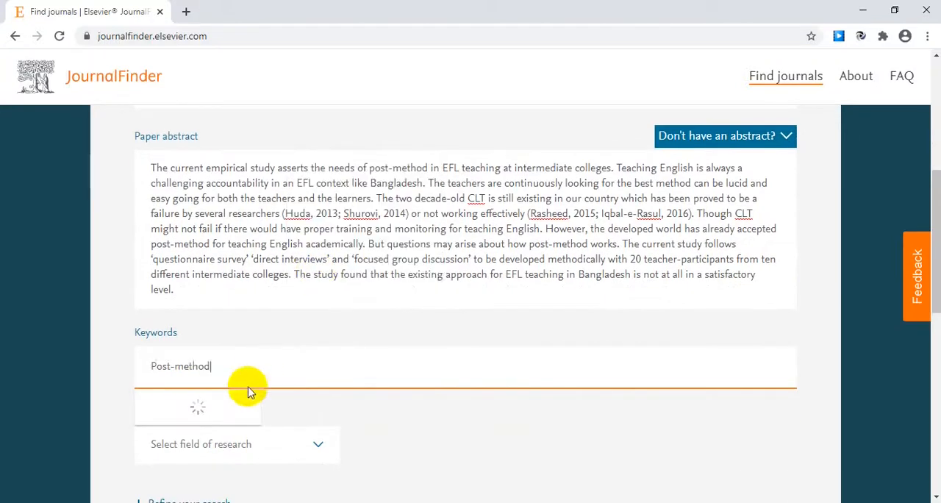
{"action": "mouse_move", "coordinate": [263, 367]}
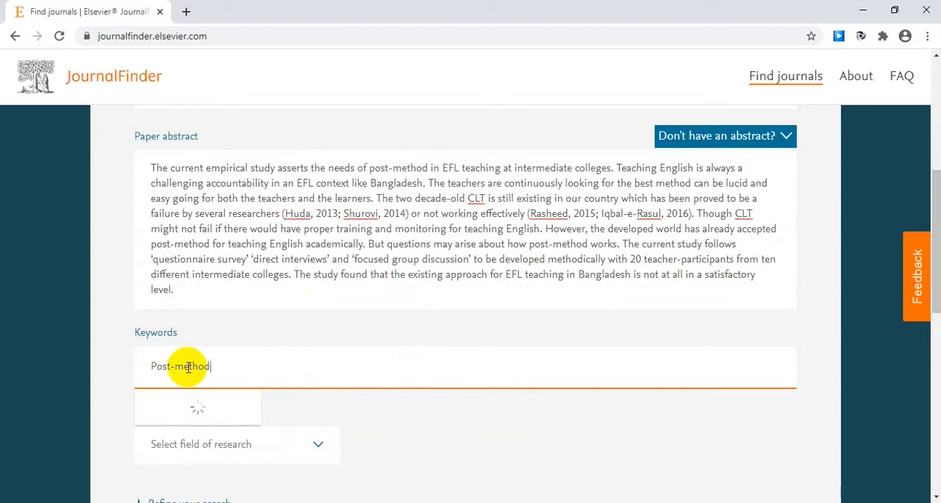
{"action": "mouse_move", "coordinate": [247, 349]}
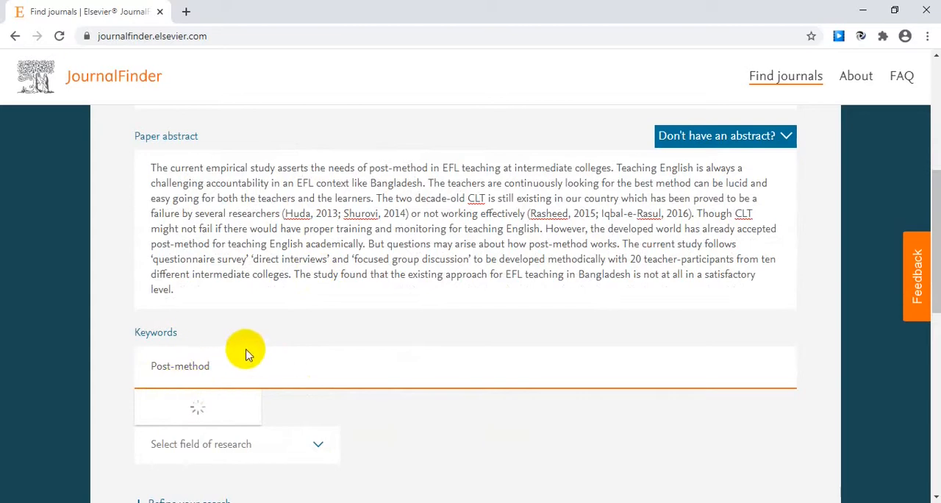
{"action": "mouse_move", "coordinate": [218, 370]}
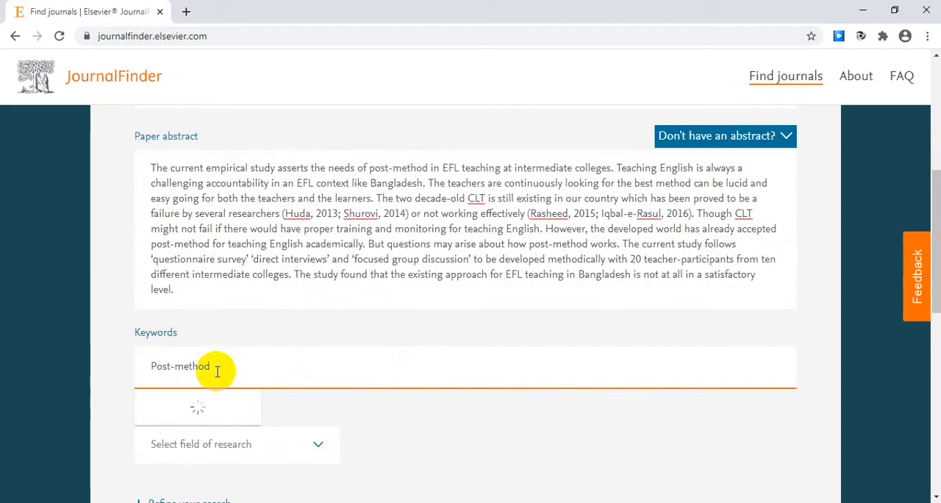
{"action": "double_click", "coordinate": [179, 366]}
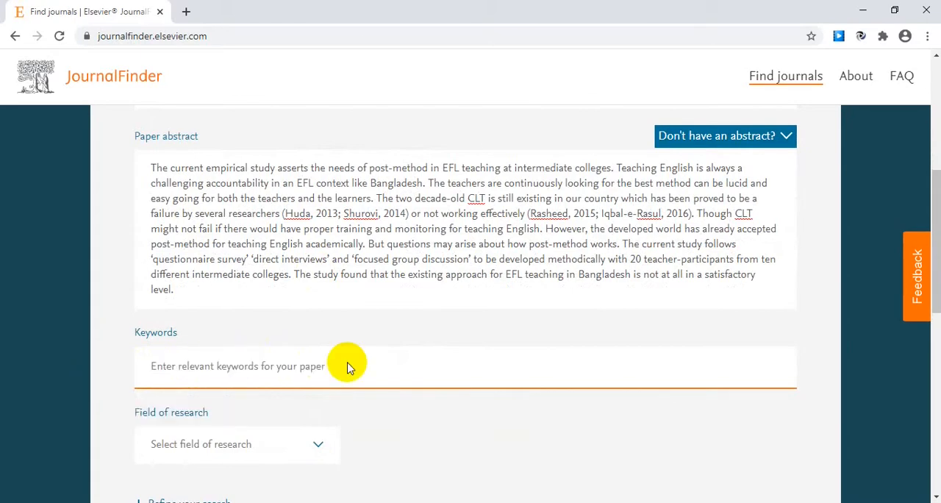
{"action": "type", "text": "English"}
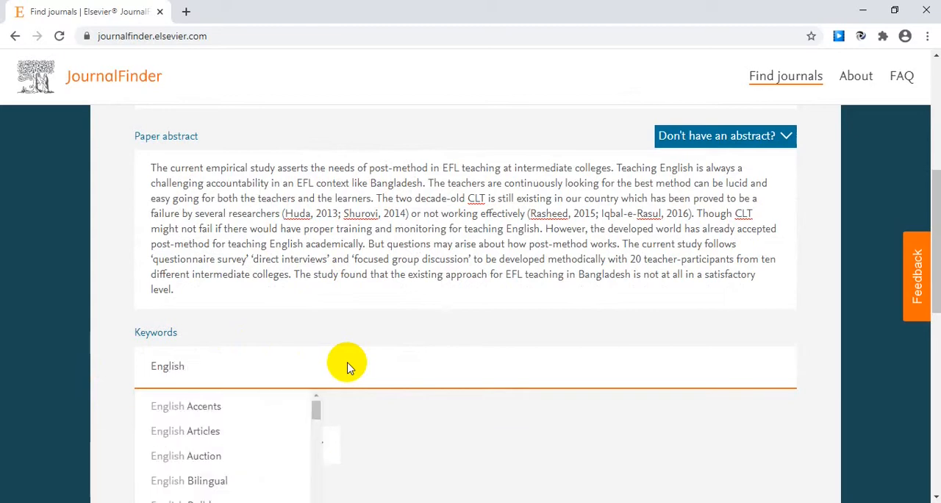
{"action": "type", "text": "Language"}
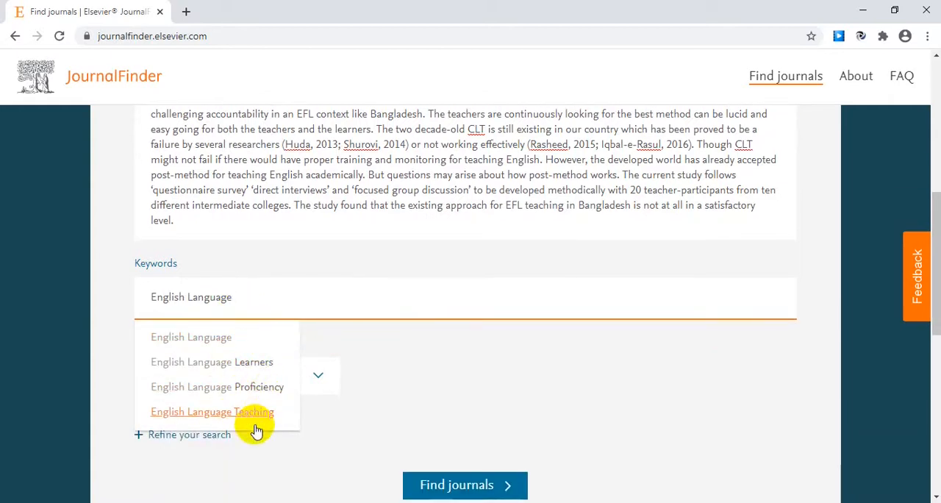
{"action": "left_click", "coordinate": [212, 412]}
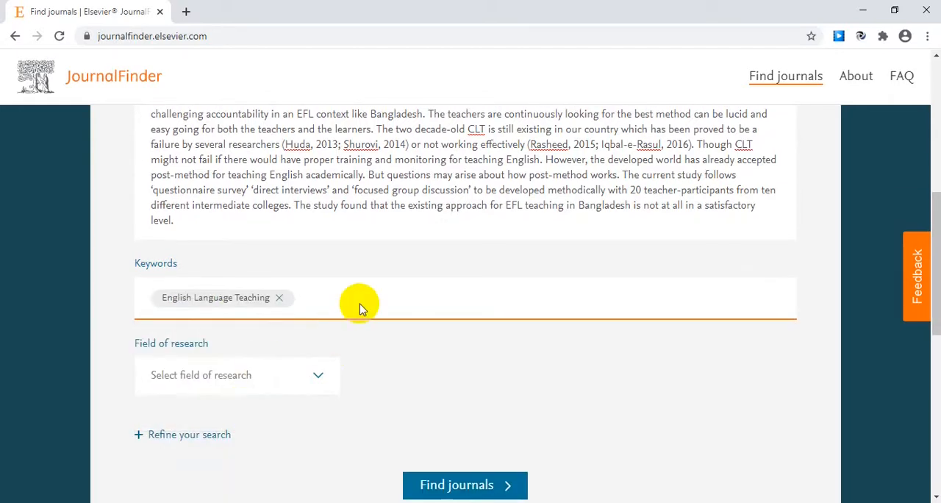
Add English Language Learners and Teaching Context as further keywords
{"action": "type", "text": "E"}
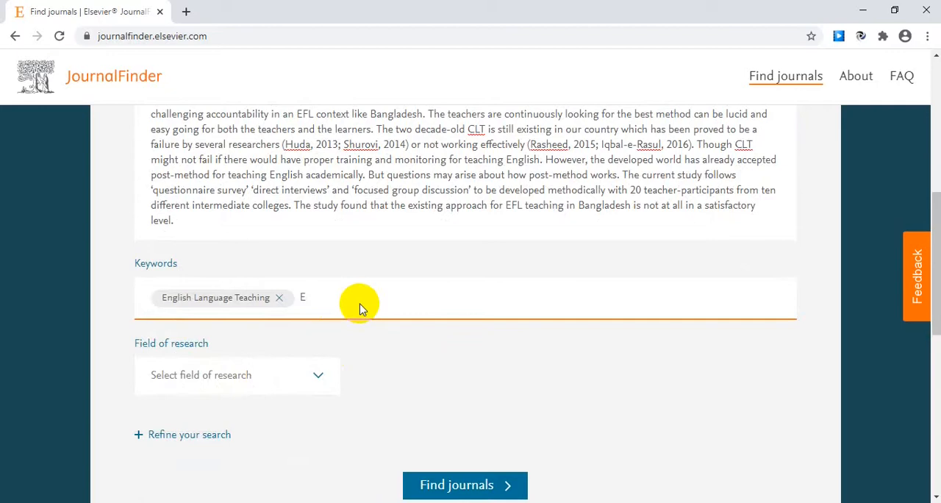
{"action": "type", "text": "nglish"}
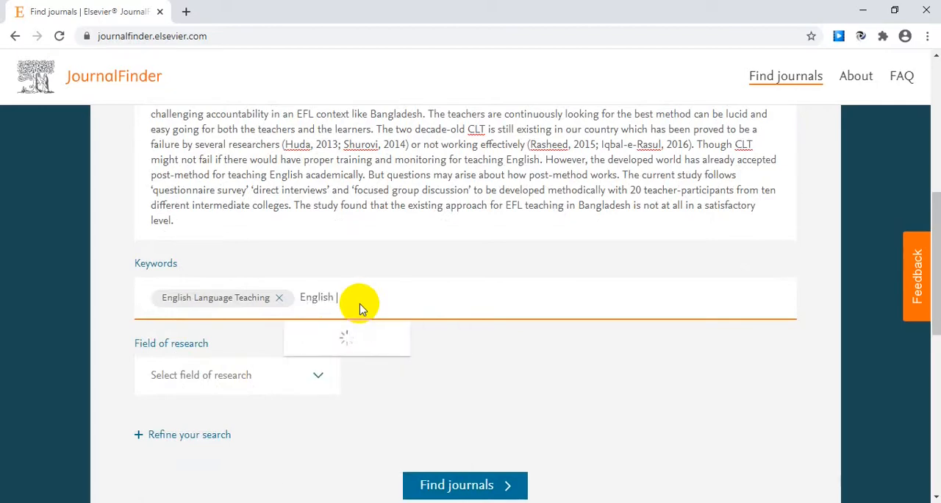
{"action": "type", "text": "Language Learners"}
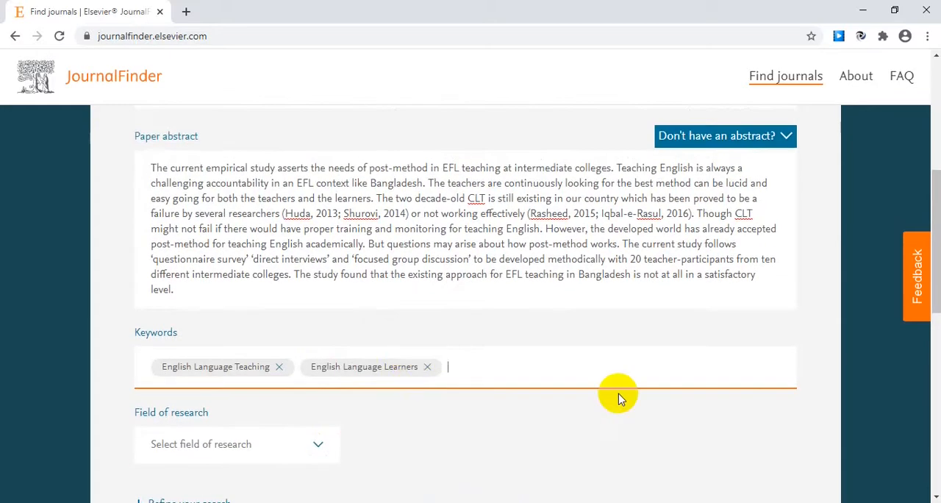
{"action": "type", "text": "Teanging"}
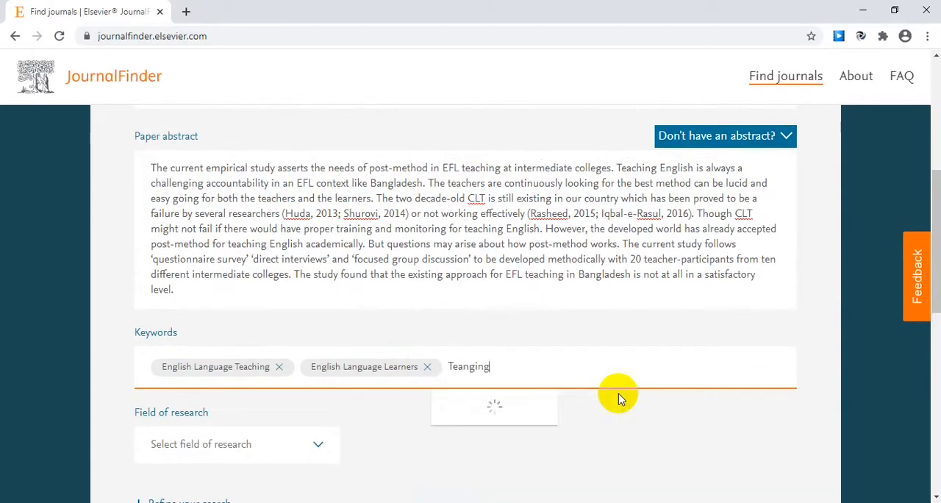
{"action": "key", "text": "Backspace"}
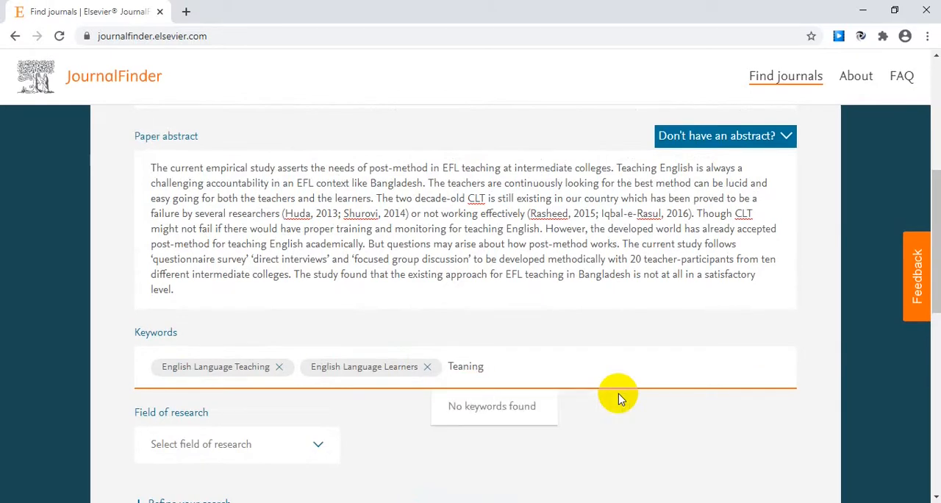
{"action": "type", "text": "Teaching"}
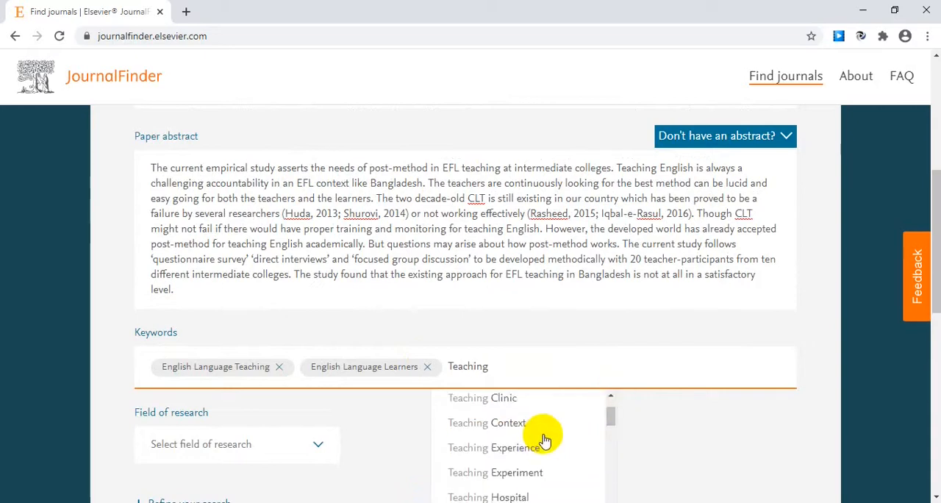
{"action": "left_click", "coordinate": [487, 422]}
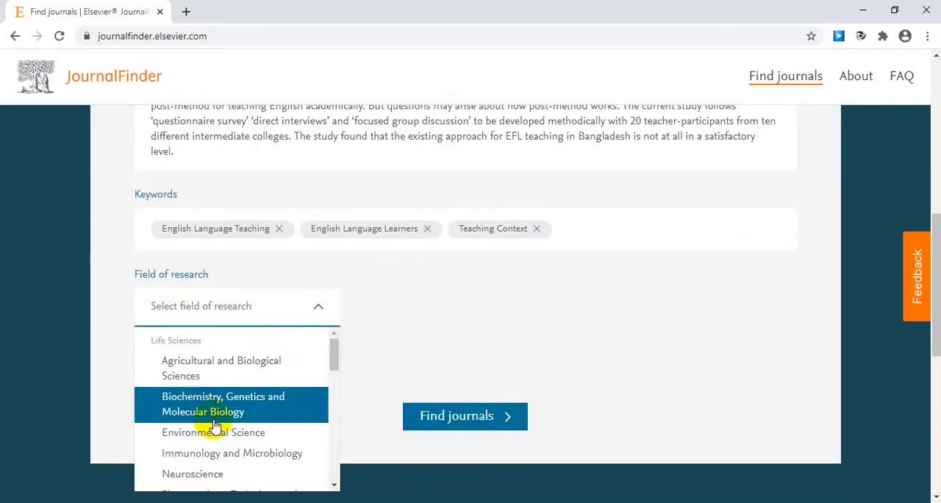
Choose Arts and Humanities under Social Sciences and Humanities as the field of research and submit
{"action": "scroll", "scroll_direction": "down", "scroll_amount": 3}
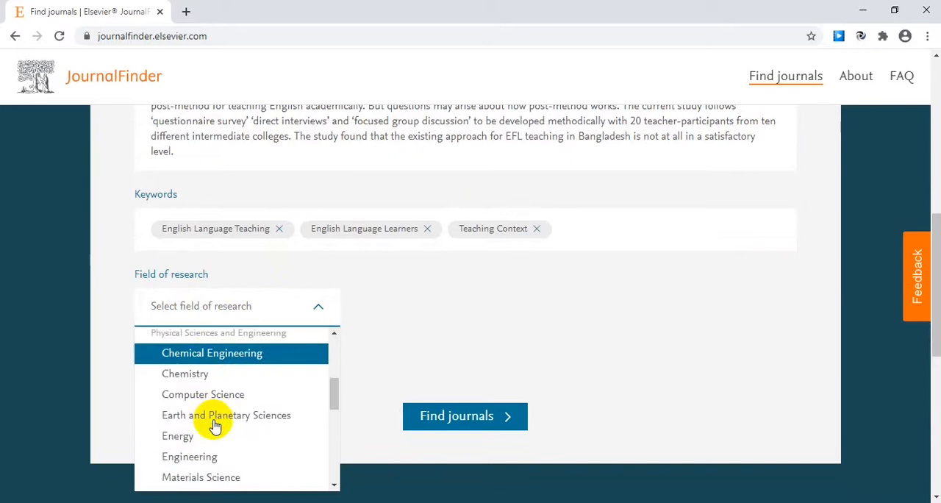
{"action": "scroll", "scroll_direction": "down", "scroll_amount": 3}
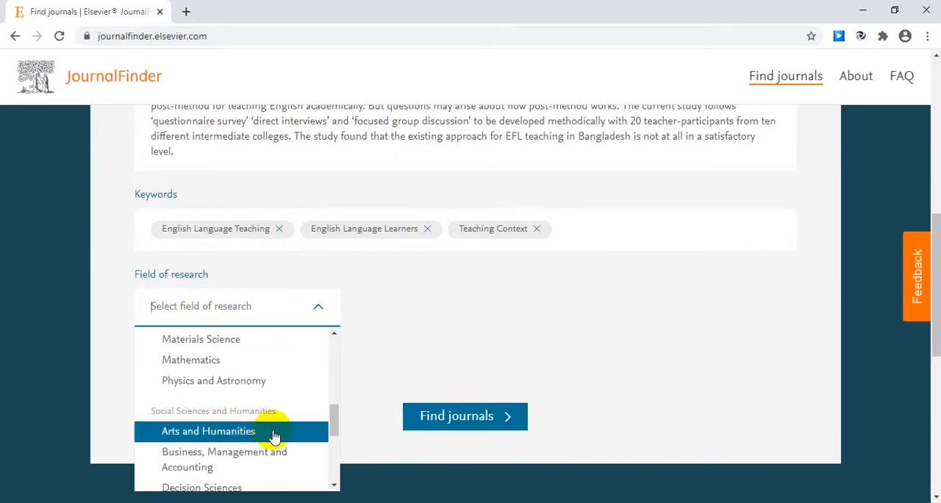
{"action": "left_click", "coordinate": [209, 431]}
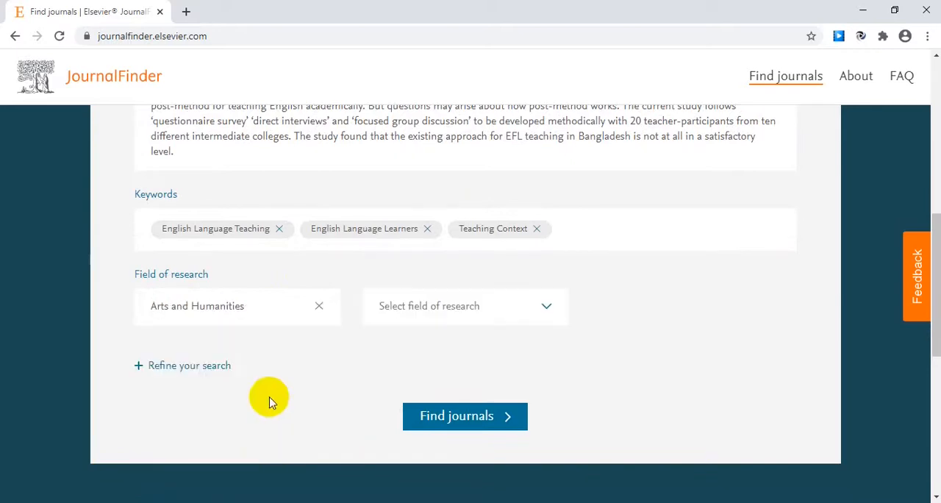
{"action": "left_click", "coordinate": [455, 305]}
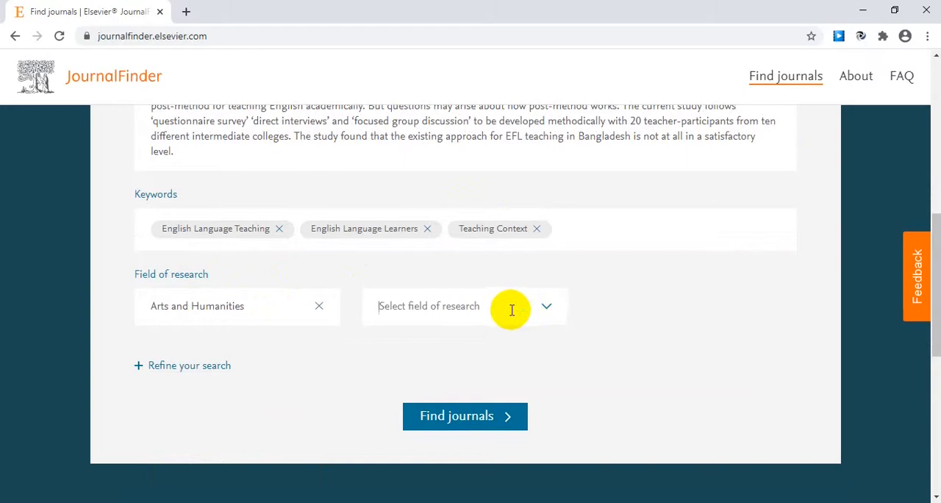
{"action": "left_click", "coordinate": [464, 306]}
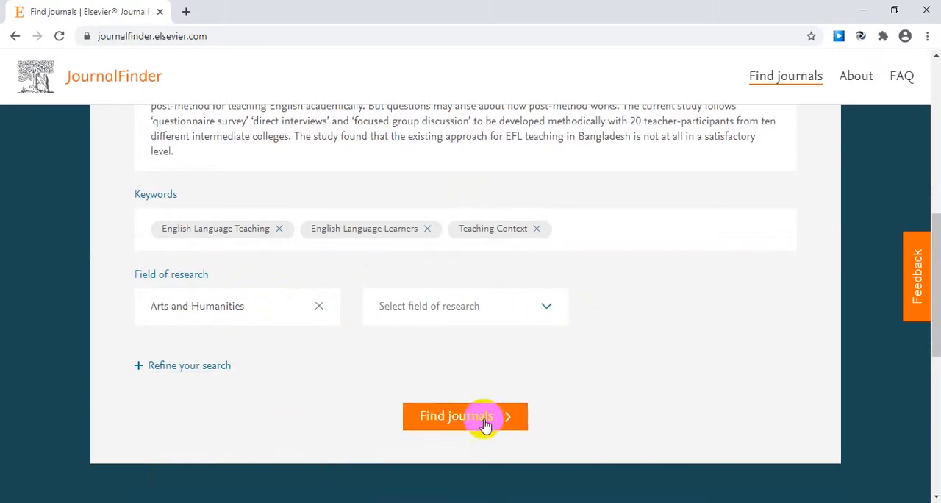
{"action": "mouse_move", "coordinate": [531, 439]}
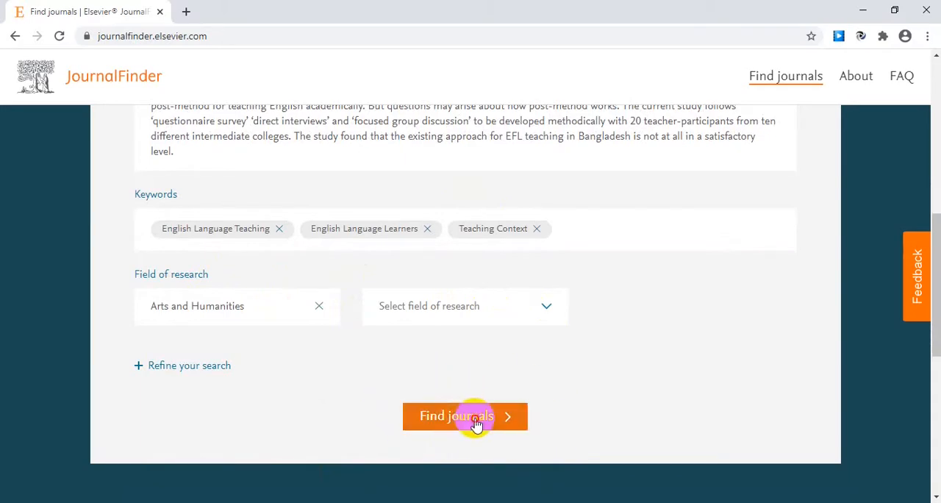
Run Find journals and browse the 36 results from System down to Linguistics and Education
{"action": "left_click", "coordinate": [465, 415]}
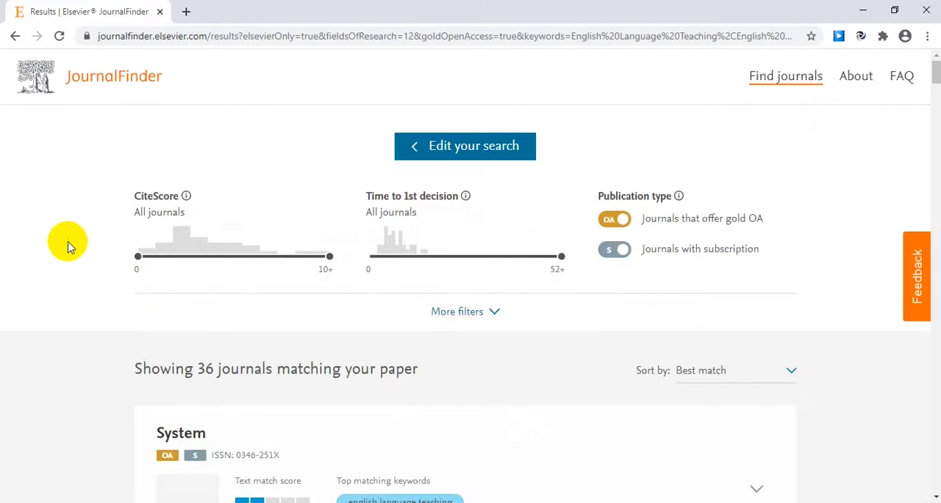
{"action": "scroll", "scroll_direction": "down", "scroll_amount": 3}
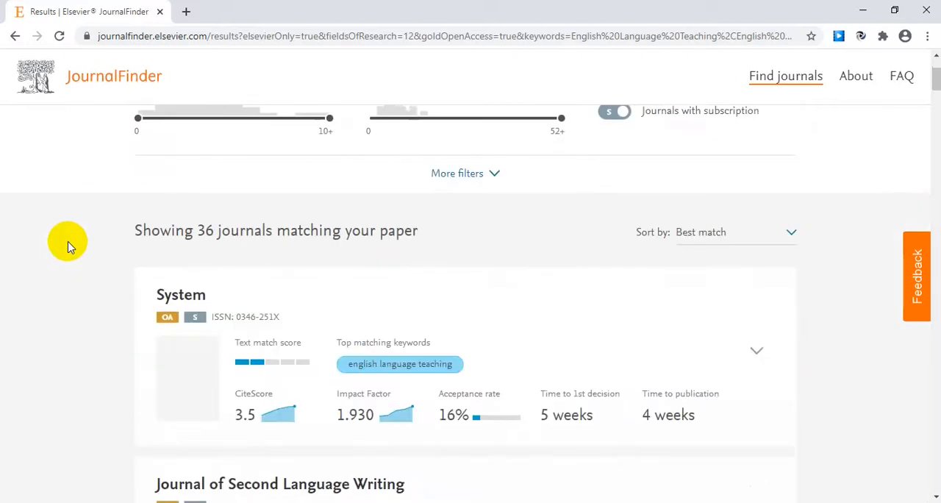
{"action": "scroll", "scroll_direction": "down", "scroll_amount": 3}
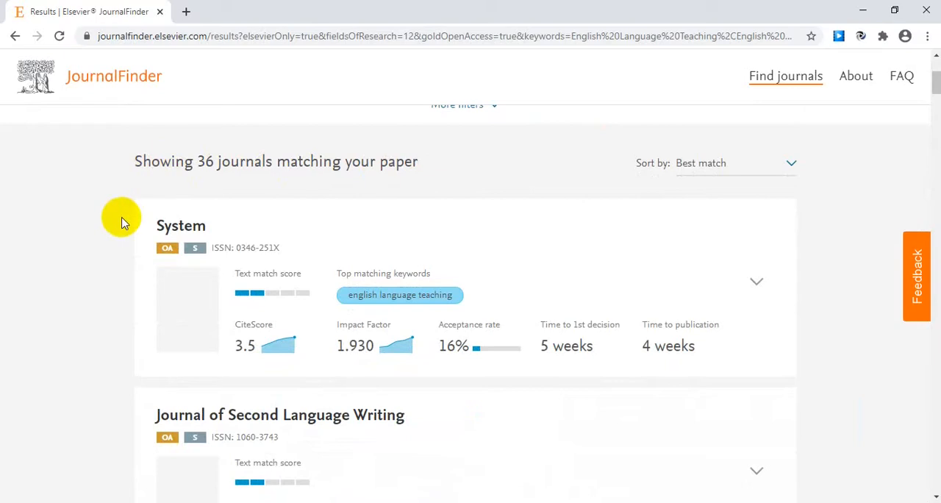
{"action": "mouse_move", "coordinate": [76, 271]}
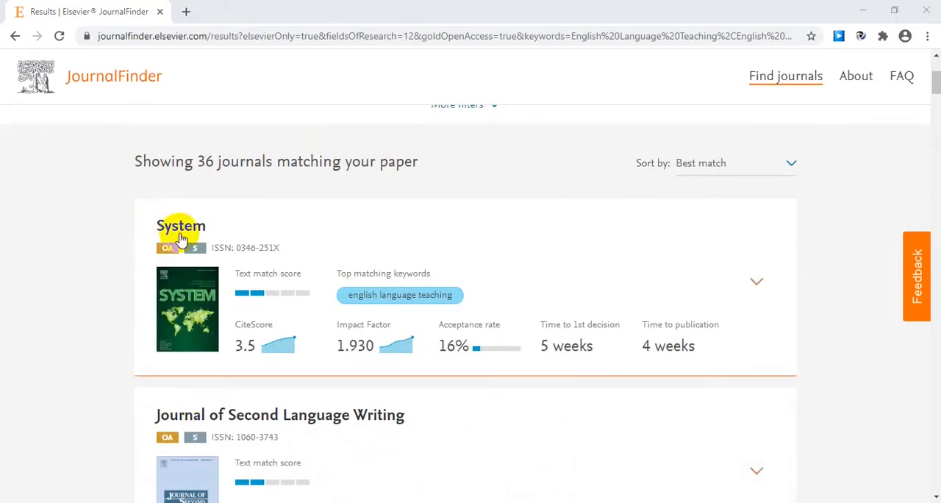
{"action": "scroll", "scroll_direction": "down", "scroll_amount": 3}
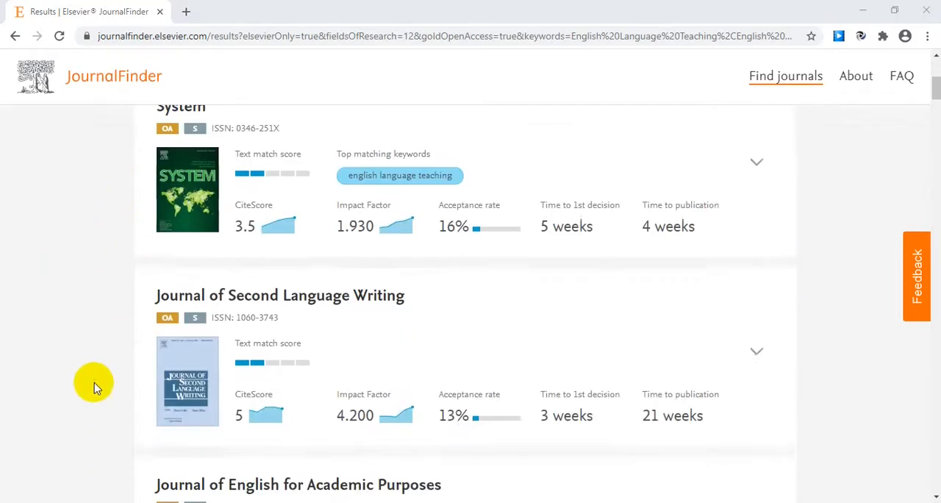
{"action": "scroll", "scroll_direction": "down", "scroll_amount": 3}
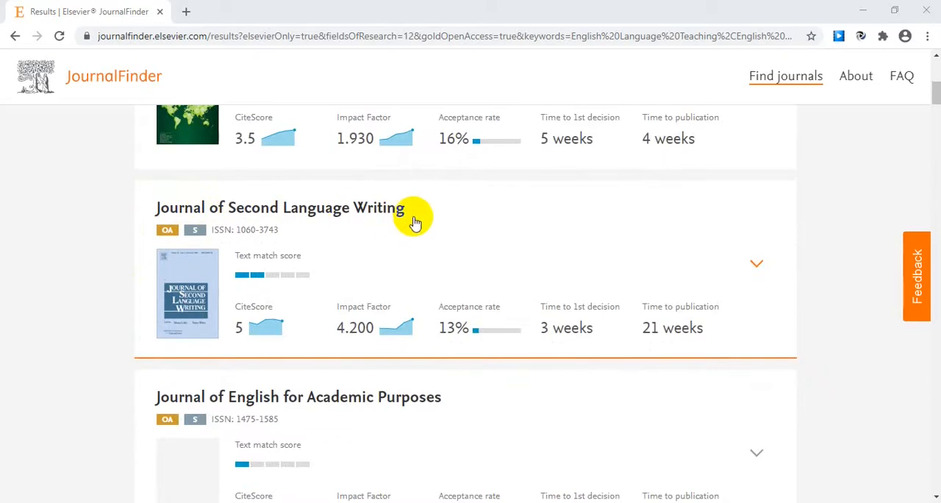
{"action": "mouse_move", "coordinate": [267, 403]}
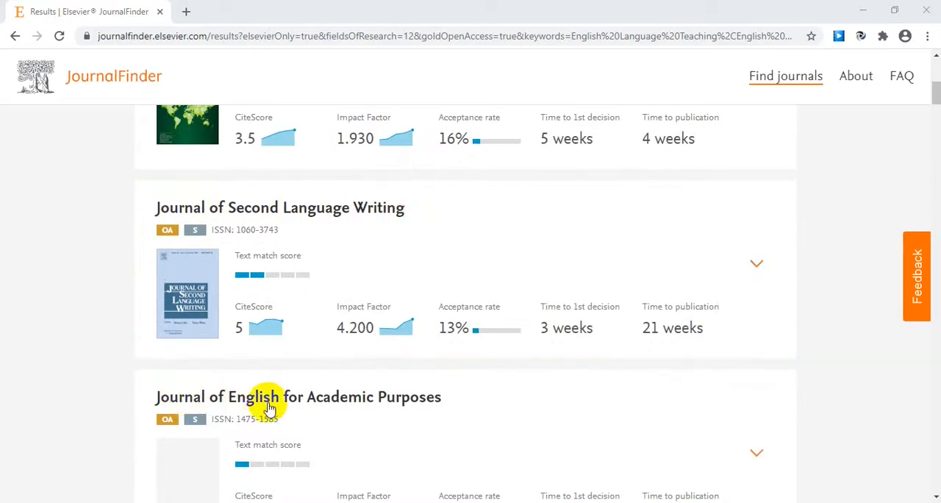
{"action": "scroll", "scroll_direction": "down", "scroll_amount": 3}
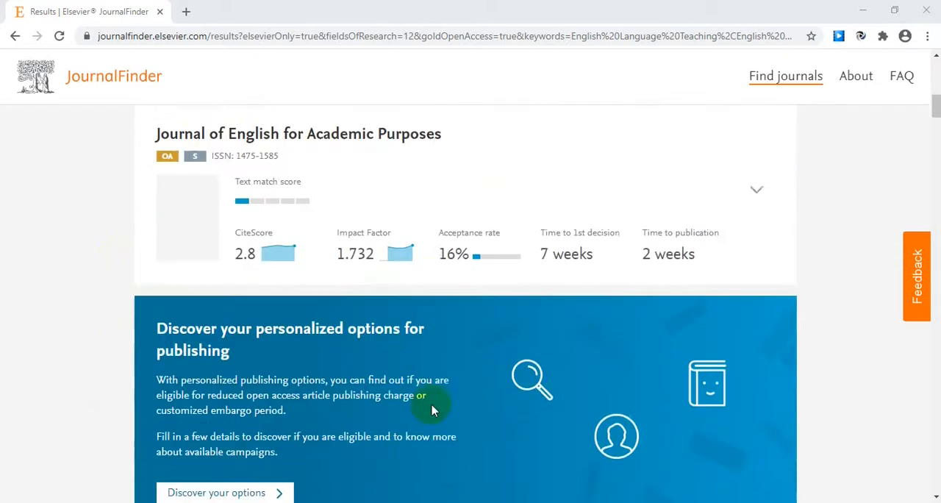
{"action": "scroll", "scroll_direction": "down", "scroll_amount": 3}
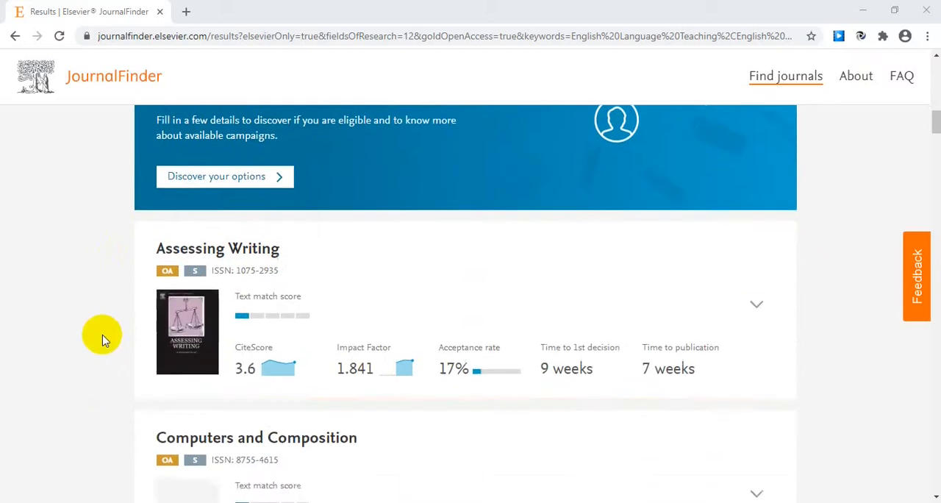
{"action": "scroll", "scroll_direction": "down", "scroll_amount": 3}
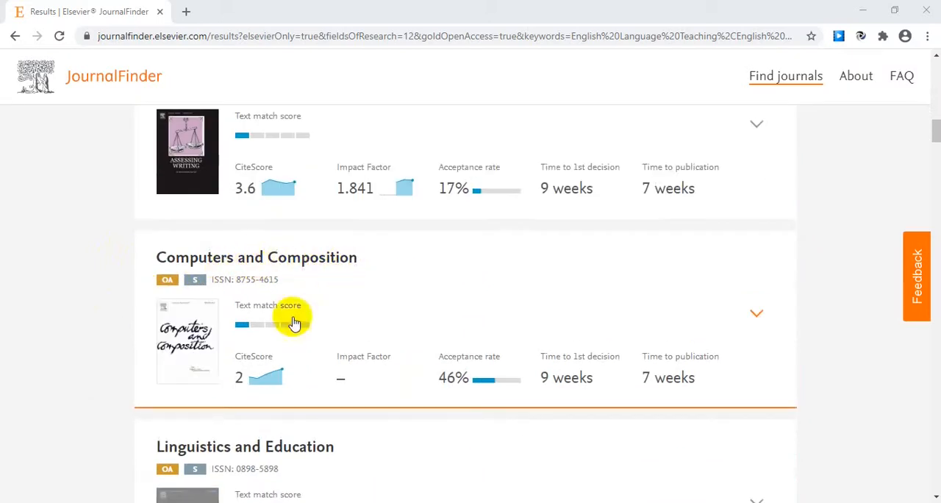
{"action": "scroll", "scroll_direction": "down", "scroll_amount": 3}
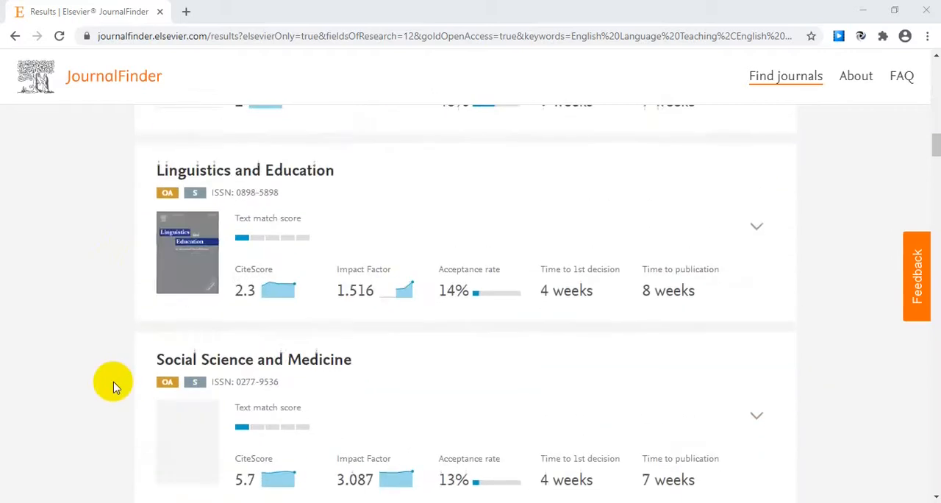
{"action": "scroll", "scroll_direction": "down", "scroll_amount": 3}
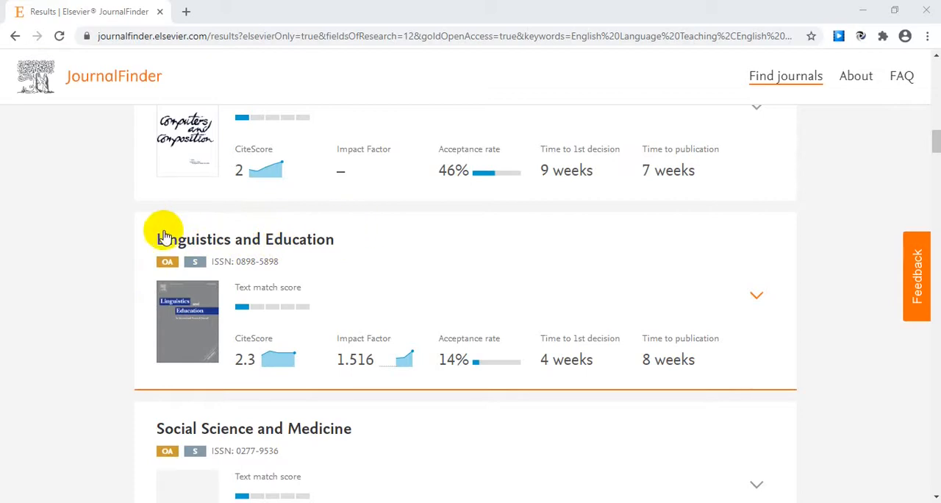
{"action": "mouse_move", "coordinate": [150, 233]}
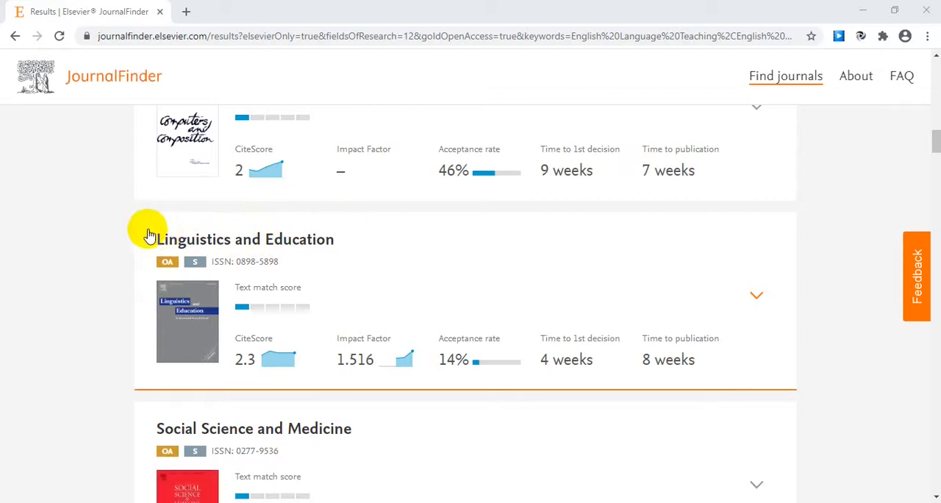
{"action": "mouse_move", "coordinate": [145, 222]}
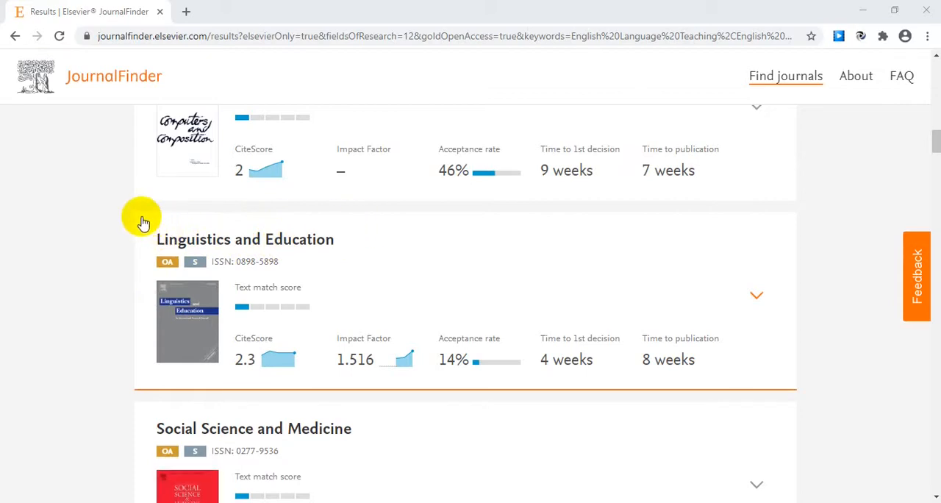
{"action": "mouse_move", "coordinate": [232, 234]}
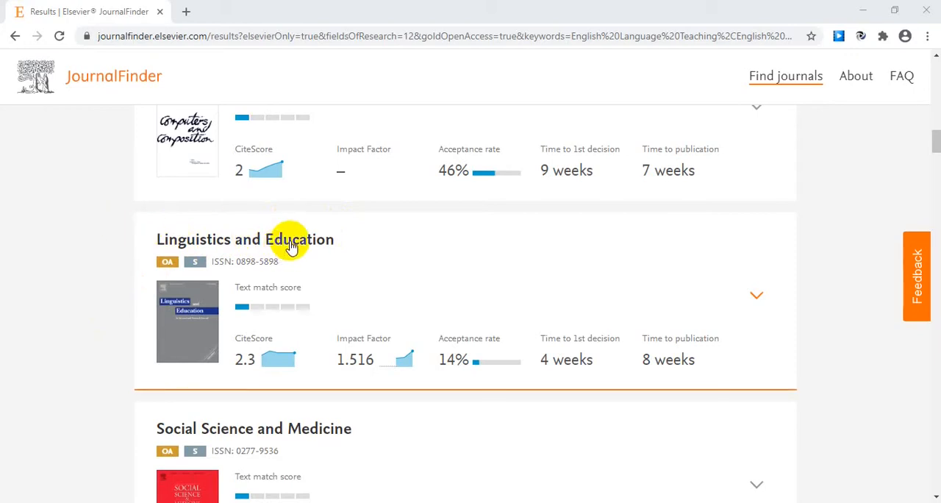
{"action": "mouse_move", "coordinate": [247, 381]}
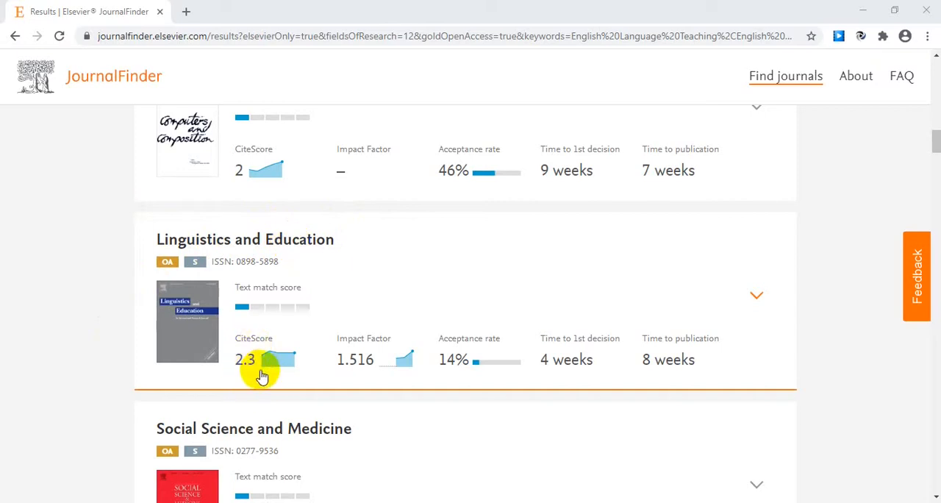
{"action": "mouse_move", "coordinate": [365, 376]}
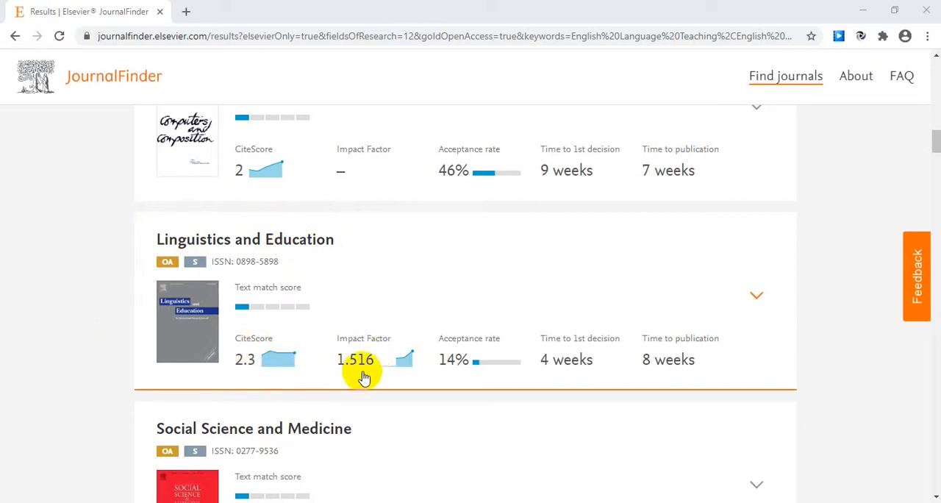
{"action": "mouse_move", "coordinate": [485, 373]}
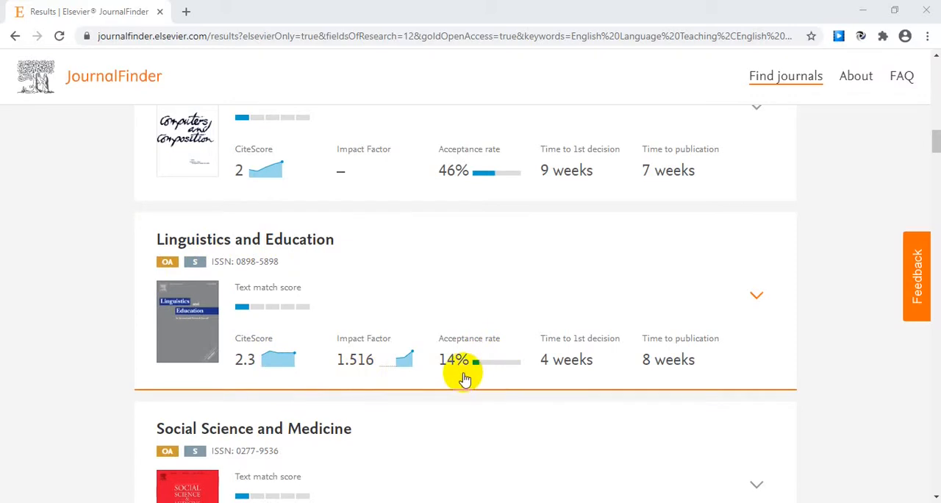
{"action": "mouse_move", "coordinate": [360, 243]}
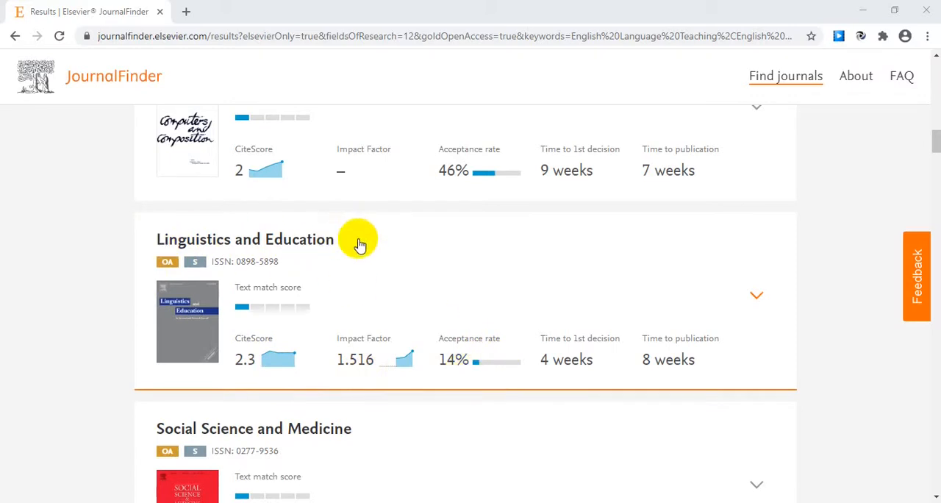
{"action": "mouse_move", "coordinate": [515, 236]}
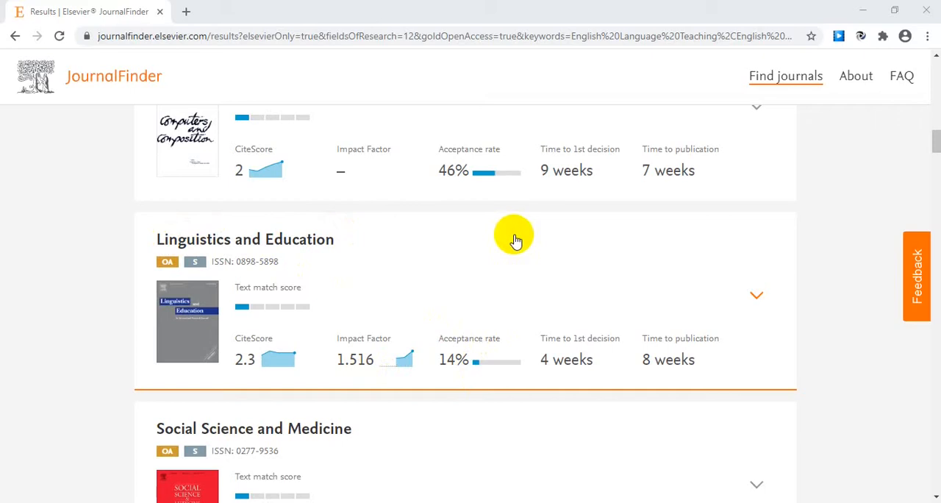
{"action": "mouse_move", "coordinate": [562, 356]}
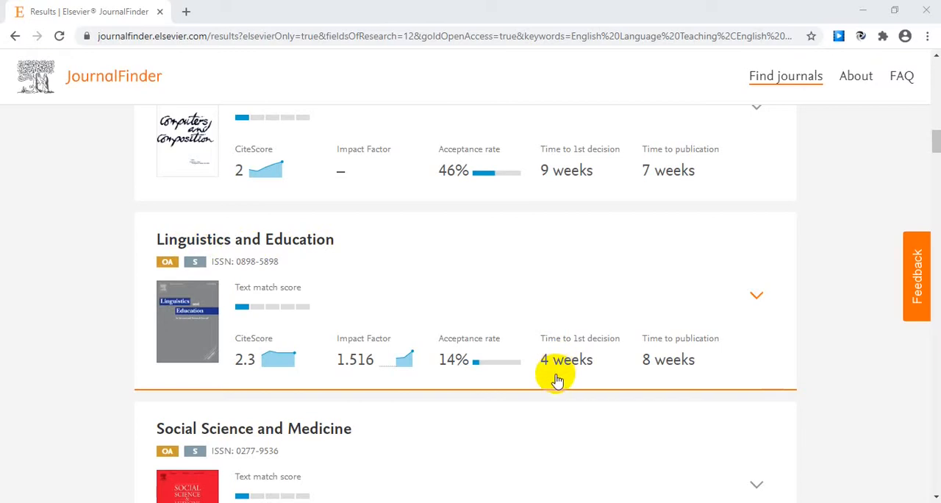
{"action": "mouse_move", "coordinate": [551, 350]}
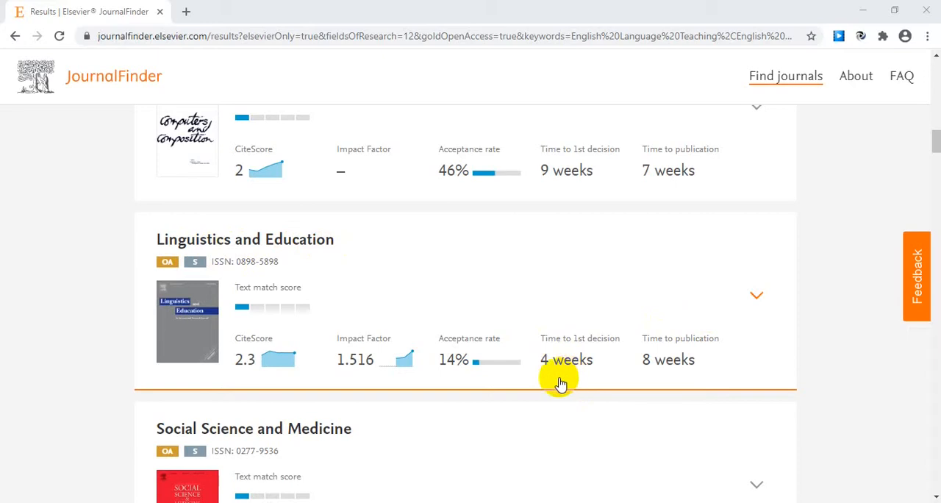
{"action": "mouse_move", "coordinate": [553, 382]}
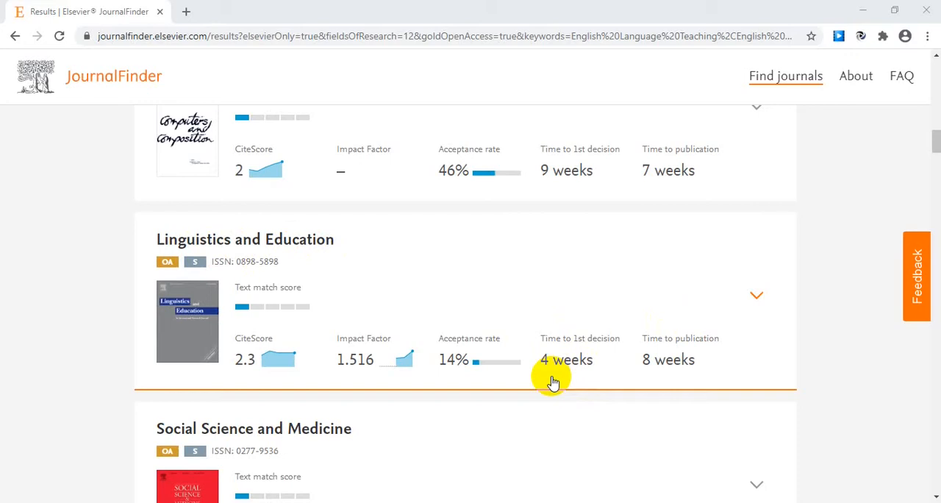
{"action": "mouse_move", "coordinate": [676, 367]}
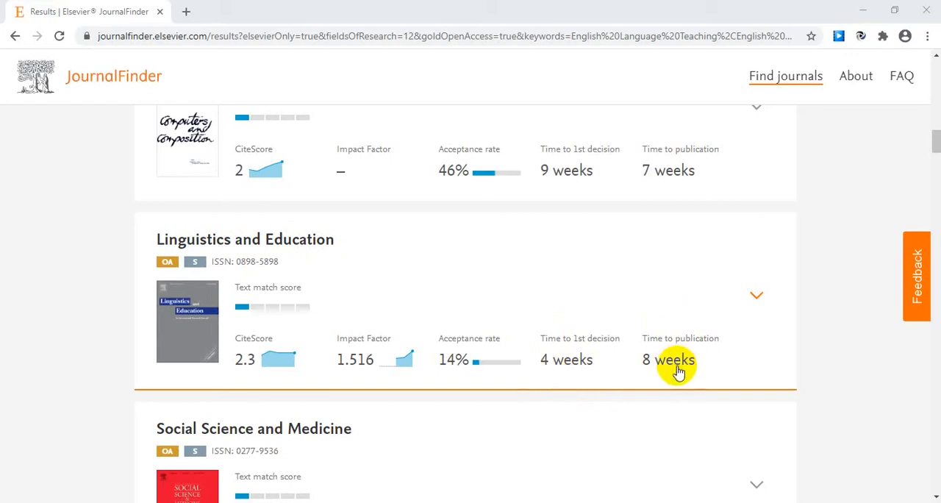
{"action": "mouse_move", "coordinate": [673, 379]}
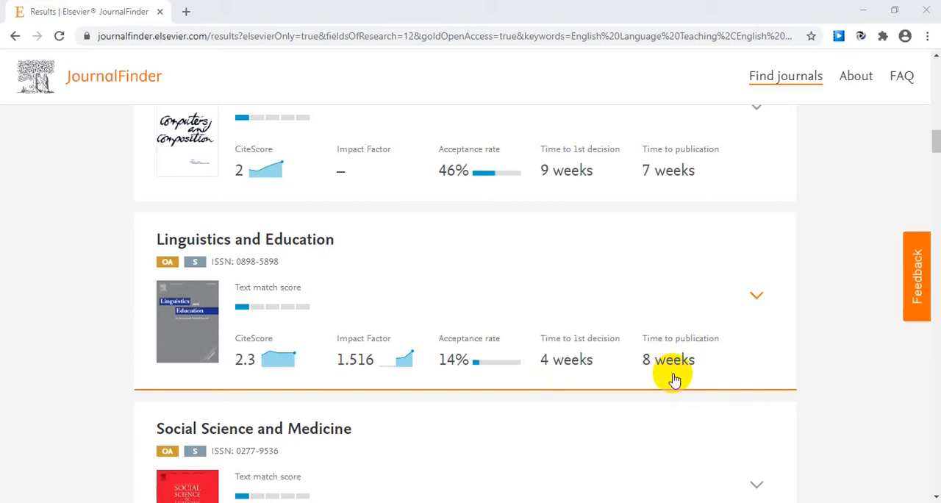
{"action": "mouse_move", "coordinate": [747, 371]}
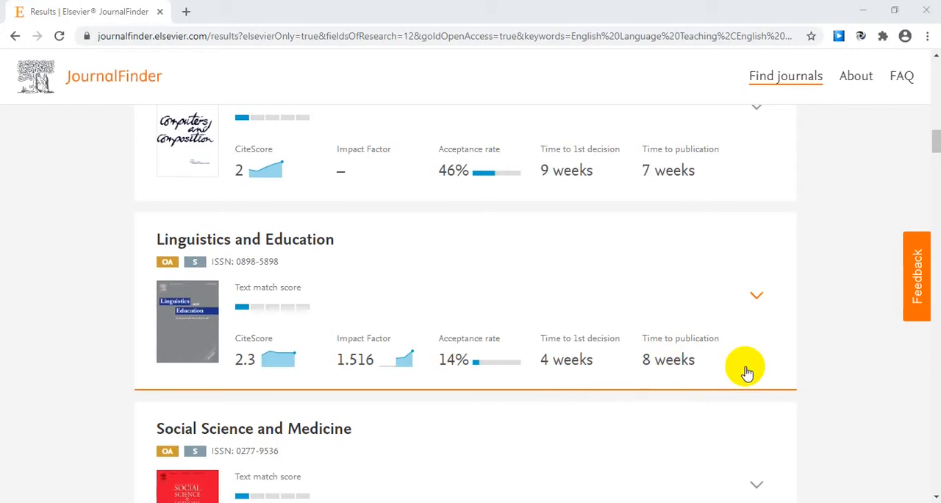
{"action": "mouse_move", "coordinate": [528, 306]}
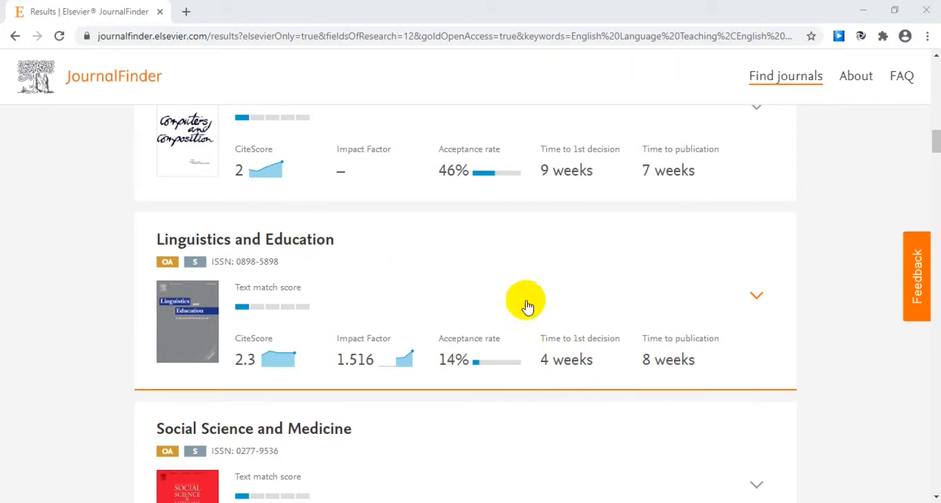
{"action": "mouse_move", "coordinate": [303, 266]}
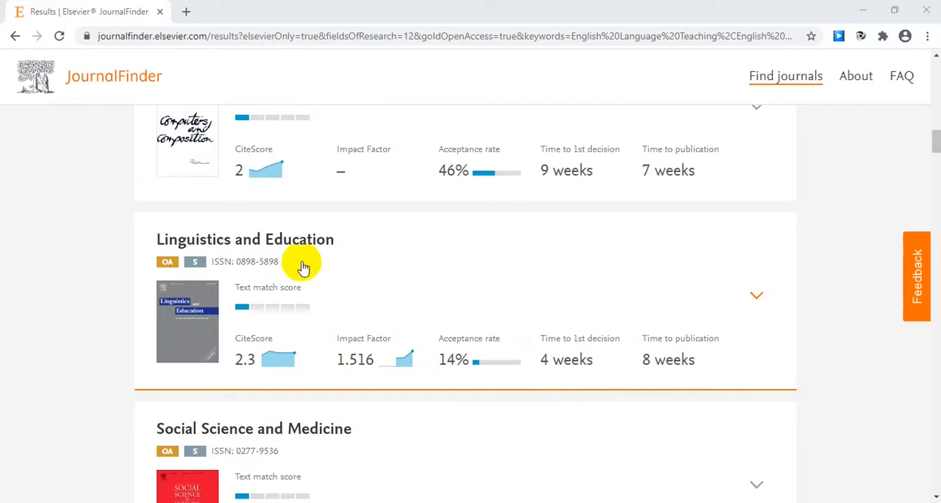
Expand Linguistics and Education to see its $1,650 APC, 24-month embargo, subject areas, articles and scope
{"action": "left_click", "coordinate": [756, 295]}
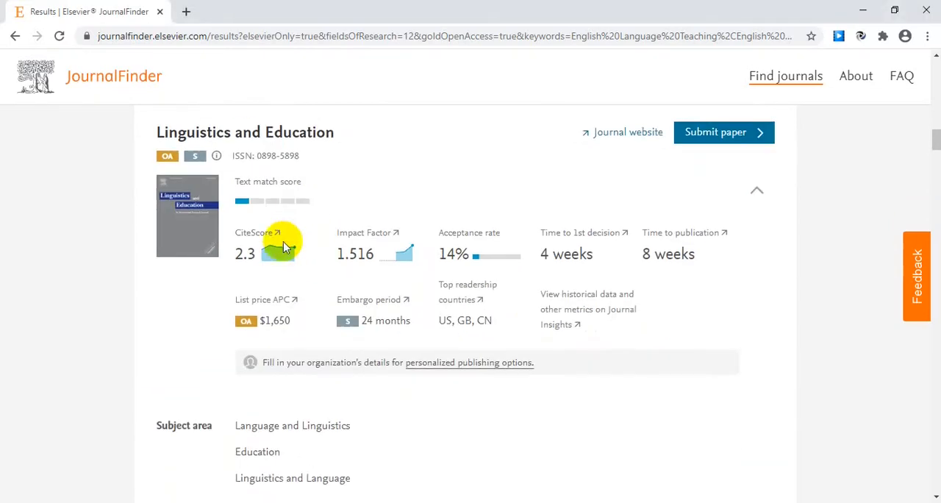
{"action": "scroll", "scroll_direction": "down", "scroll_amount": 3}
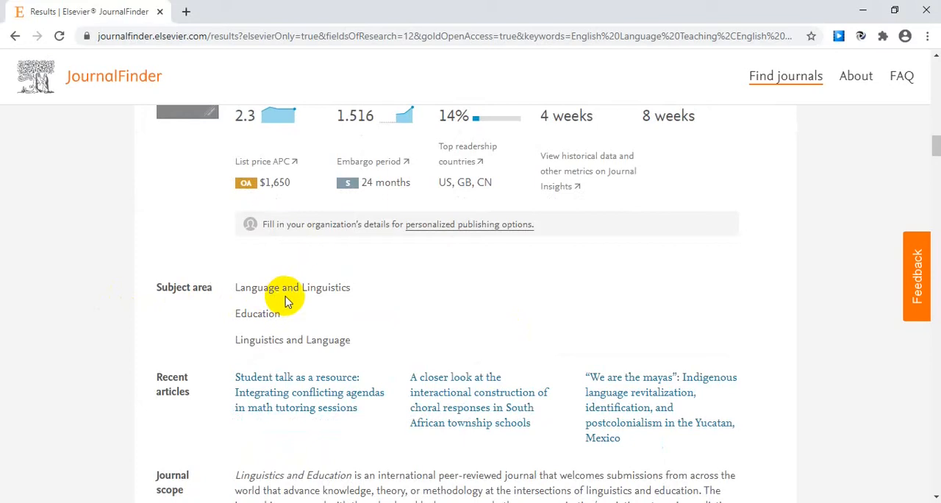
{"action": "mouse_move", "coordinate": [258, 347]}
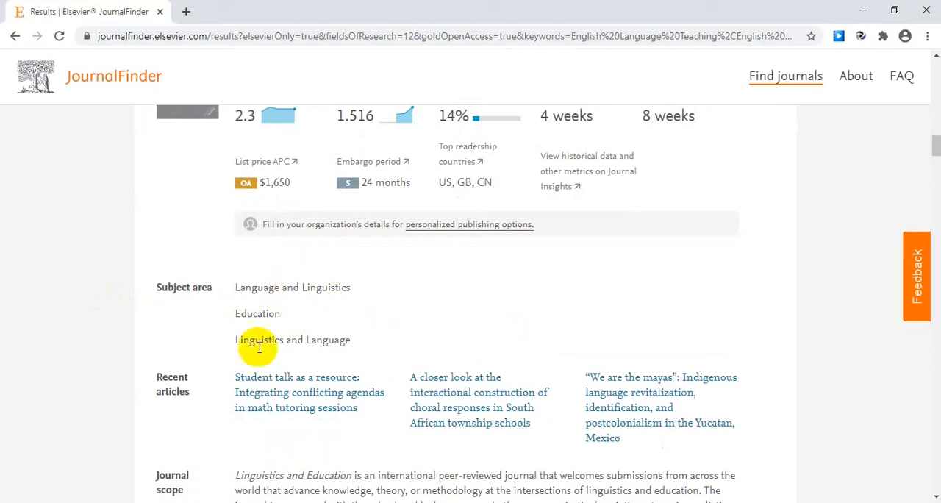
{"action": "scroll", "scroll_direction": "down", "scroll_amount": 3}
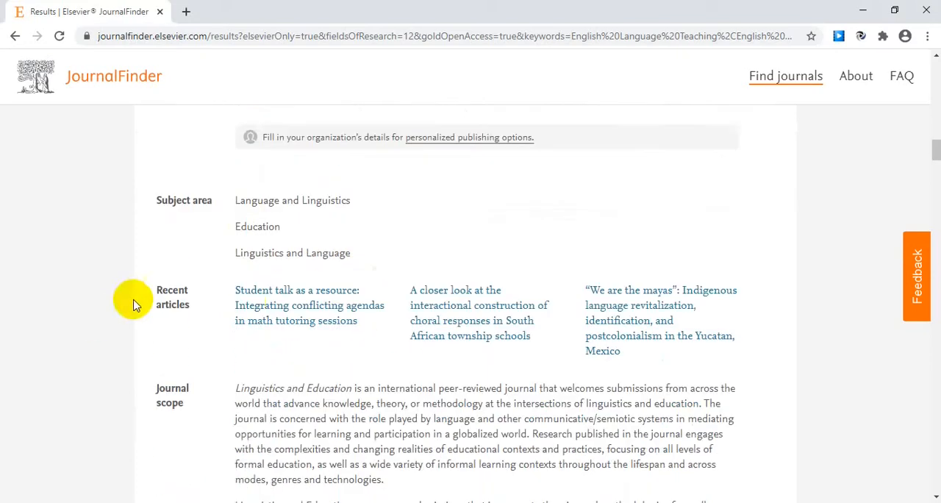
{"action": "scroll", "scroll_direction": "down", "scroll_amount": 3}
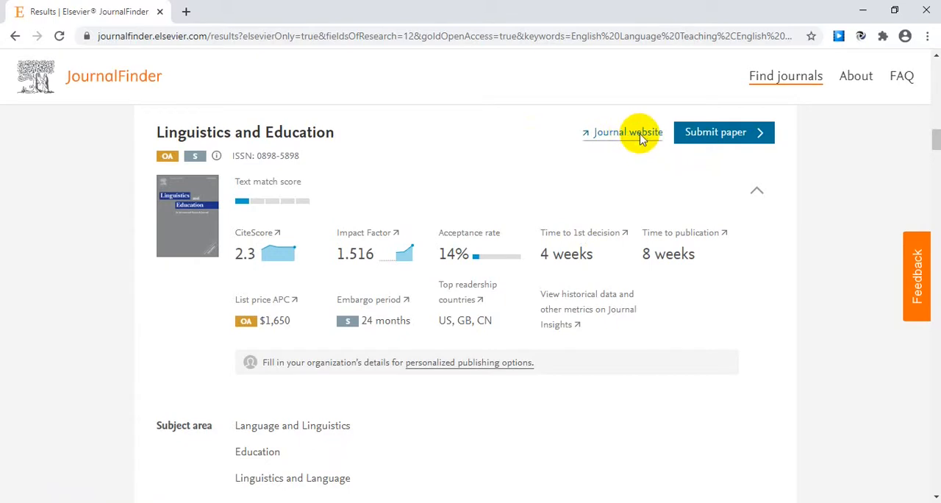
Go to the Linguistics and Education journal website and browse its announcements, news and special issues
{"action": "left_click", "coordinate": [627, 132]}
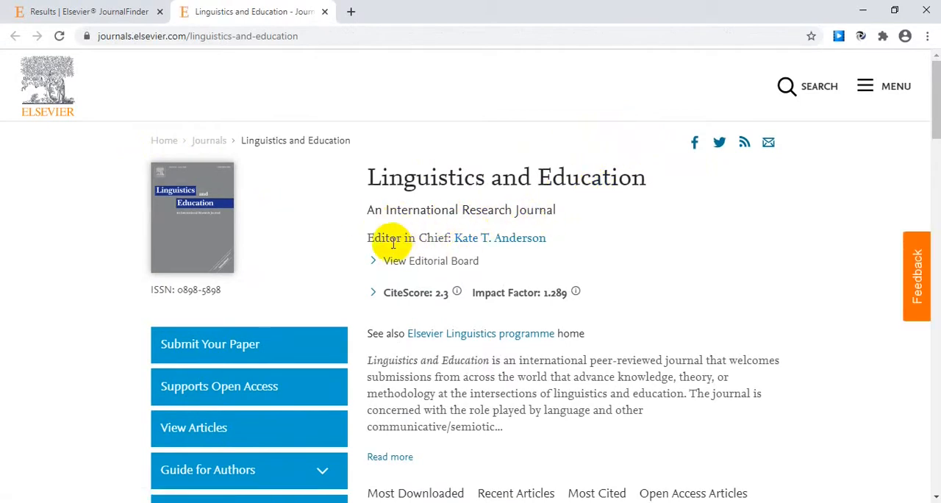
{"action": "mouse_move", "coordinate": [596, 247]}
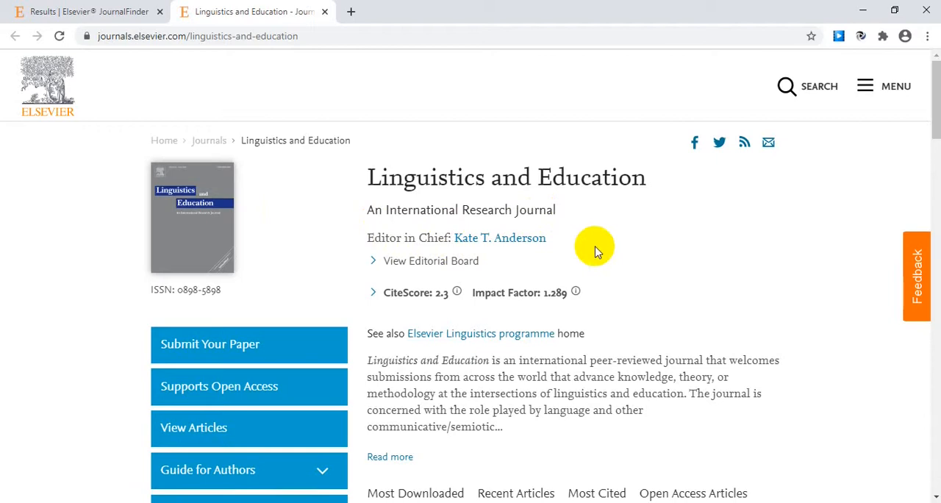
{"action": "scroll", "scroll_direction": "down", "scroll_amount": 3}
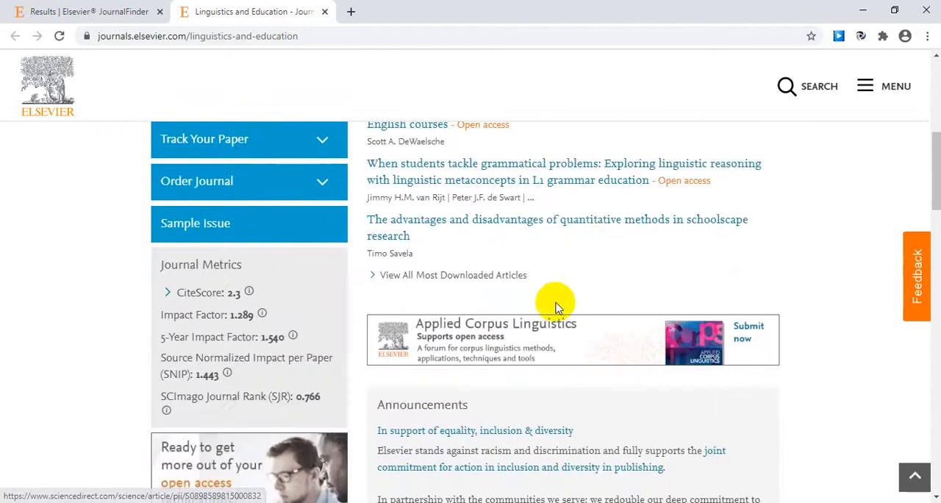
{"action": "scroll", "scroll_direction": "down", "scroll_amount": 3}
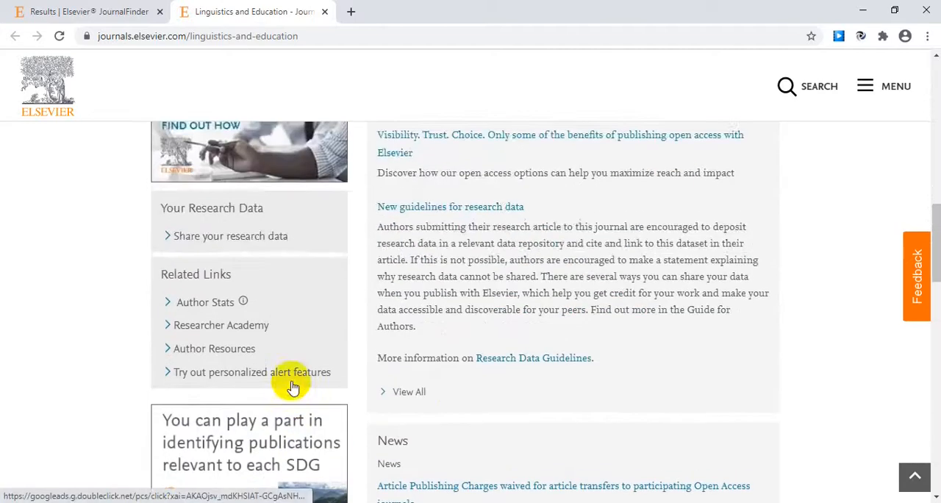
{"action": "scroll", "scroll_direction": "down", "scroll_amount": 3}
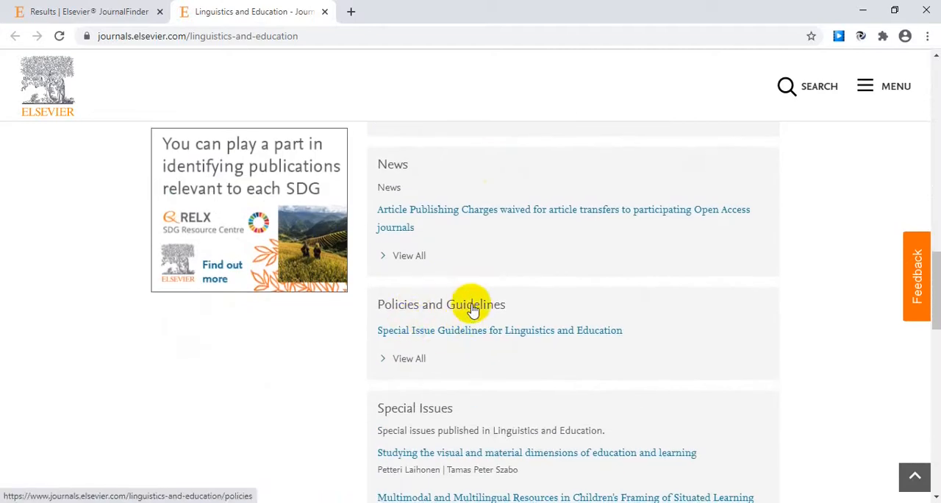
{"action": "scroll", "scroll_direction": "down", "scroll_amount": 3}
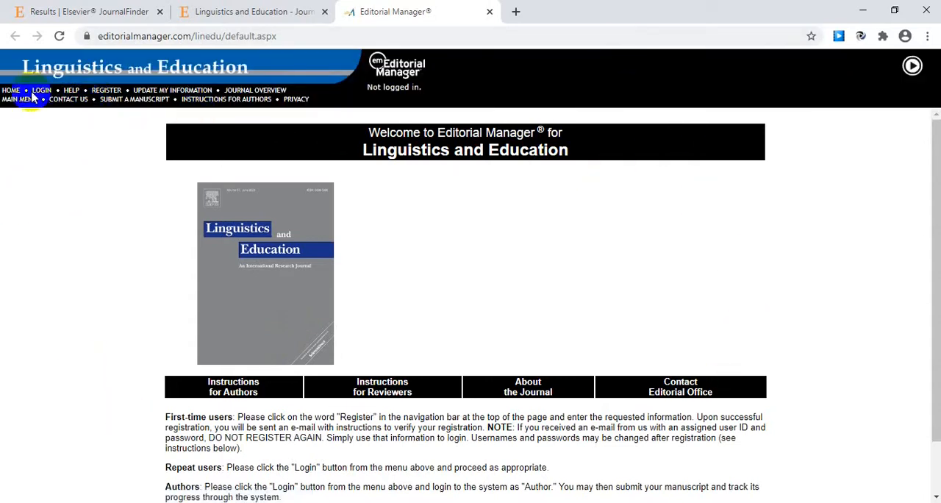
Bring up the Editorial Manager login page with author, reviewer, editor and publisher options
{"action": "left_click", "coordinate": [41, 89]}
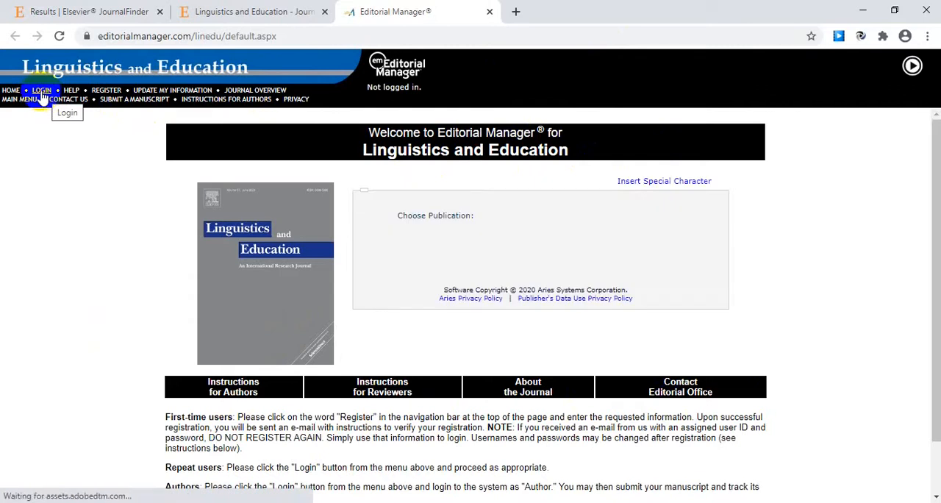
{"action": "left_click", "coordinate": [42, 90]}
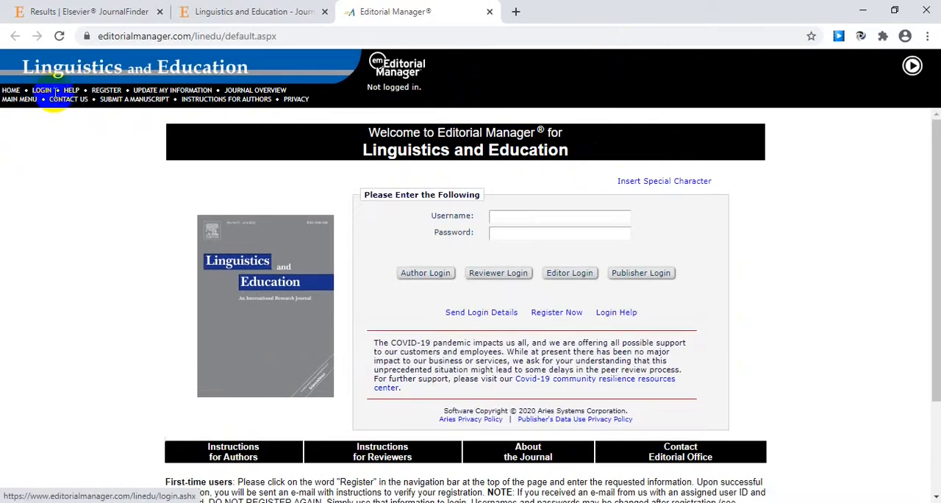
{"action": "mouse_move", "coordinate": [471, 218]}
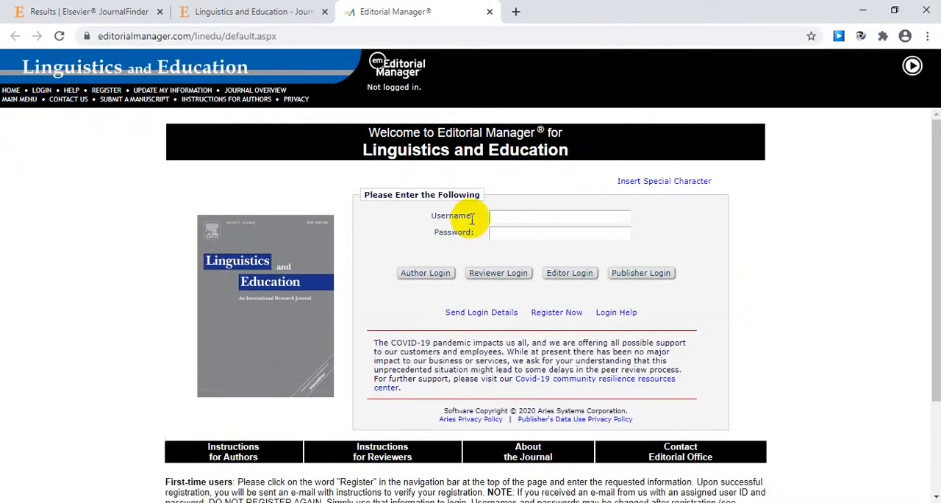
{"action": "mouse_move", "coordinate": [507, 231]}
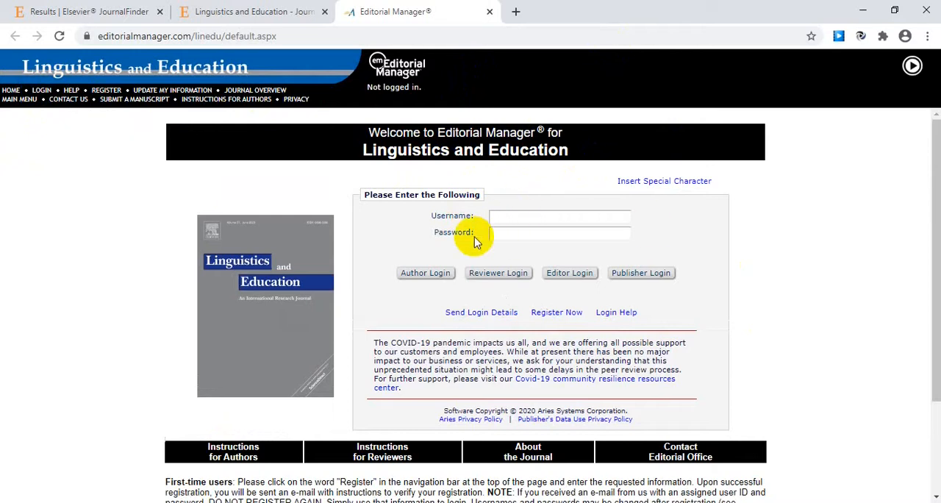
{"action": "mouse_move", "coordinate": [501, 238]}
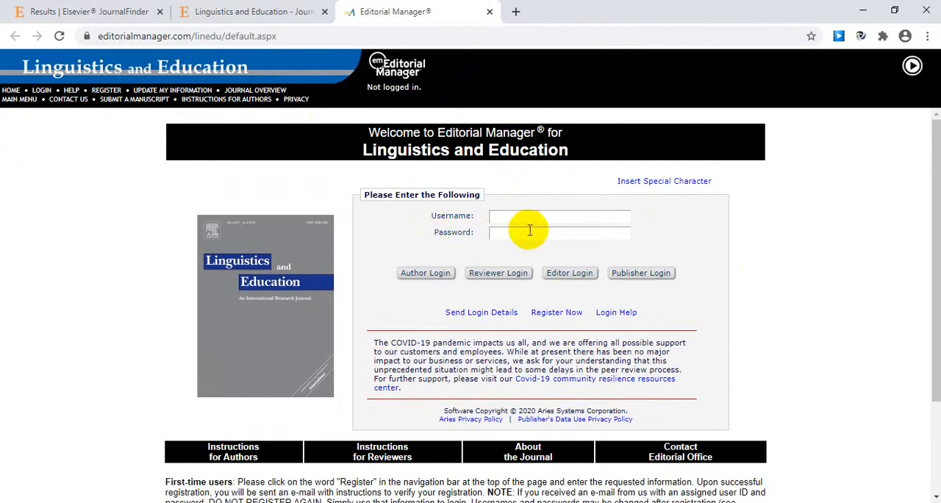
{"action": "mouse_move", "coordinate": [815, 226]}
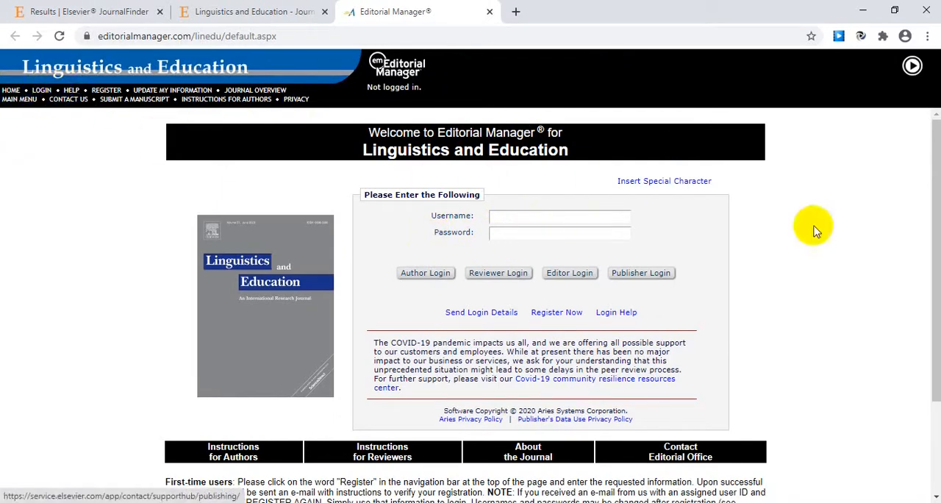
{"action": "mouse_move", "coordinate": [101, 204]}
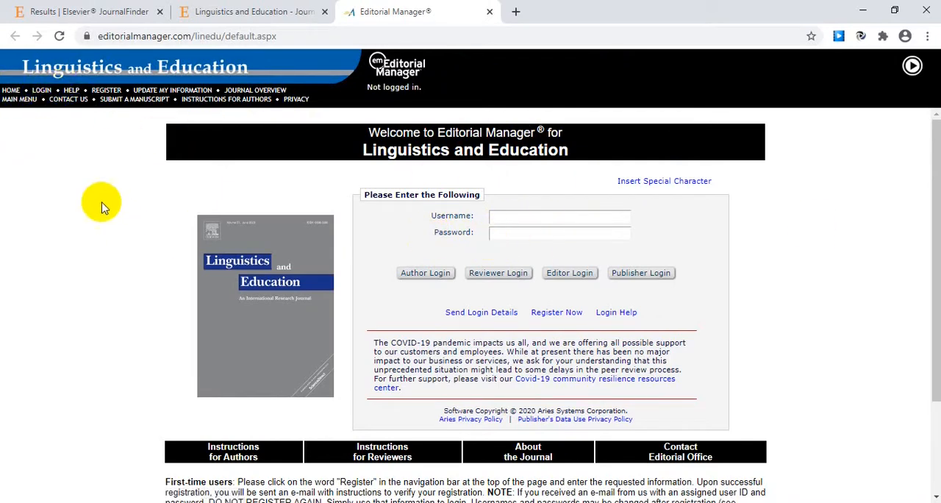
Return to the Linguistics and Education journal tab and view its Most Downloaded articles
{"action": "left_click", "coordinate": [253, 12]}
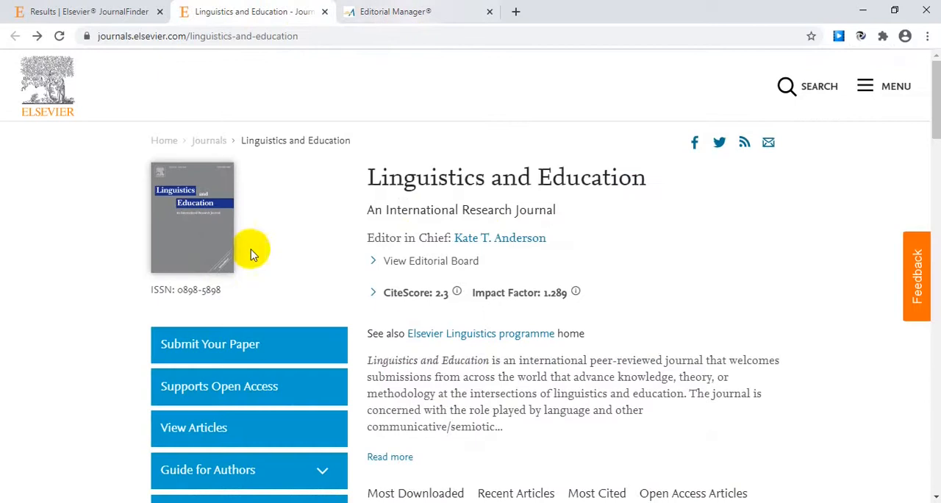
{"action": "mouse_move", "coordinate": [22, 297]}
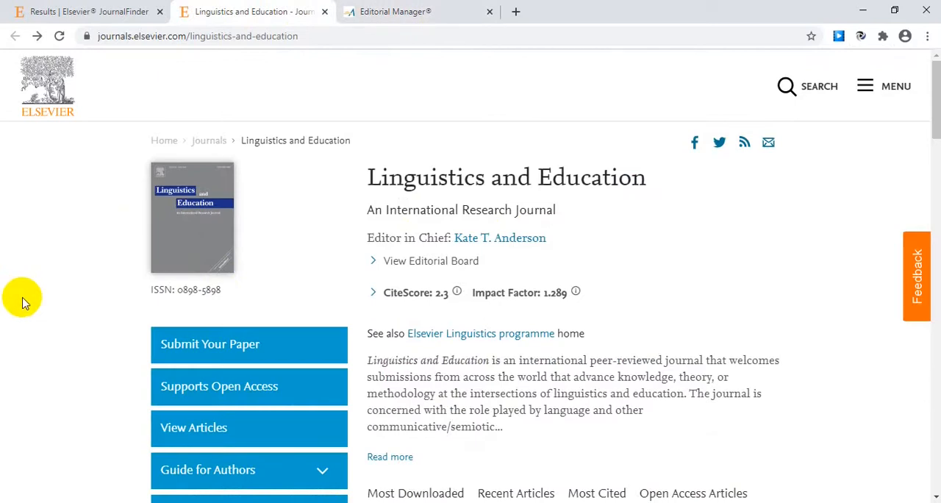
{"action": "scroll", "scroll_direction": "down", "scroll_amount": 3}
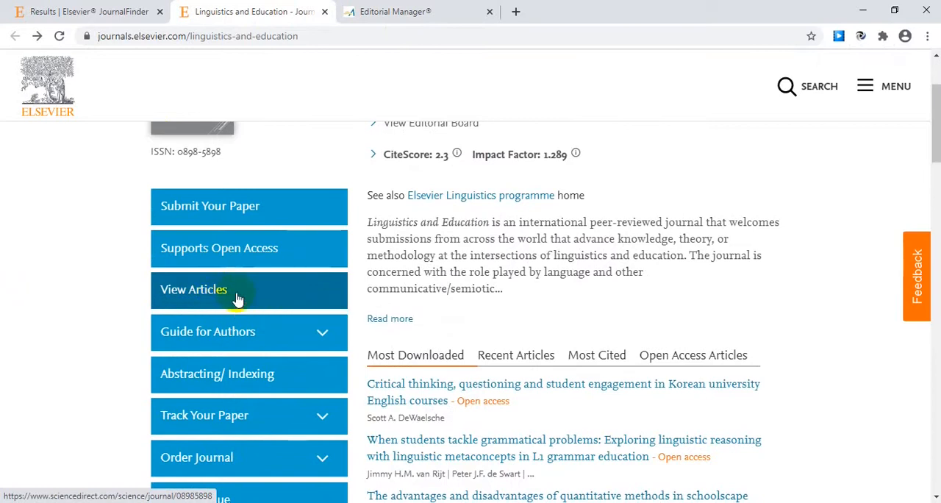
View the journal's articles on ScienceDirect, looking over Latest issues and Find out more
{"action": "left_click", "coordinate": [194, 288]}
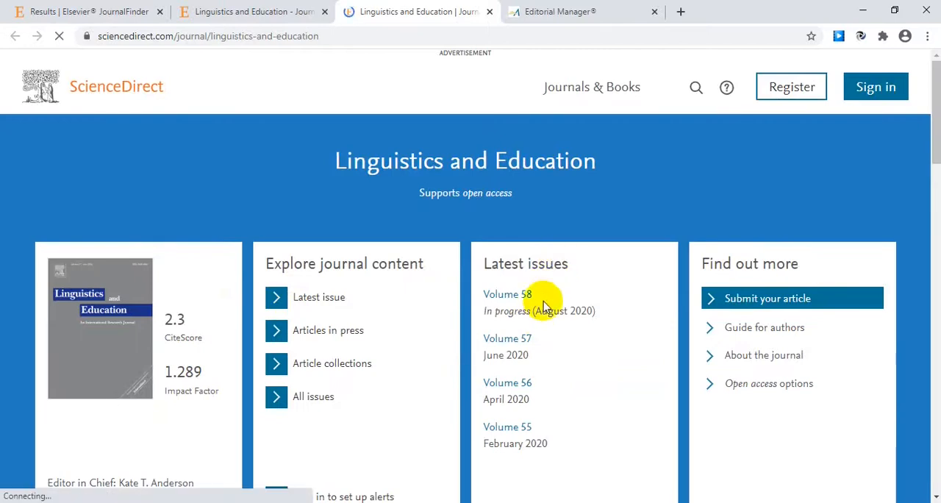
{"action": "scroll", "scroll_direction": "down", "scroll_amount": 3}
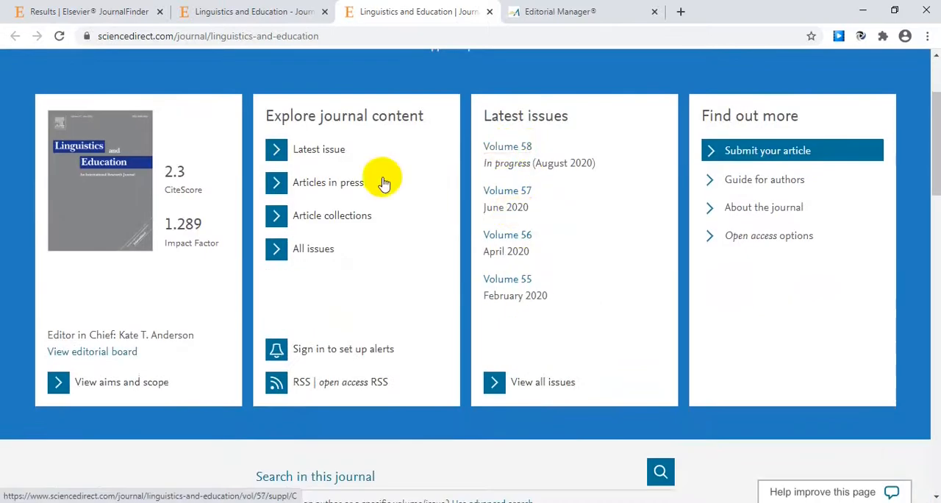
{"action": "mouse_move", "coordinate": [313, 247]}
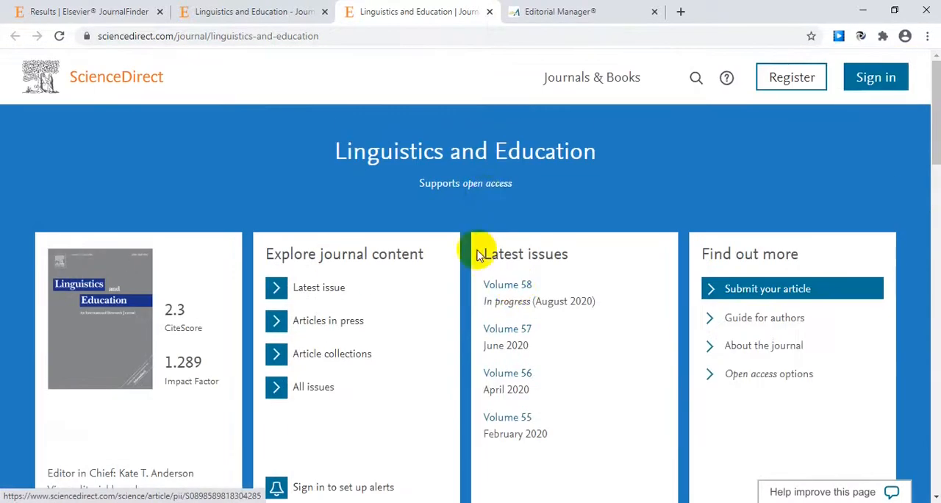
{"action": "mouse_move", "coordinate": [531, 229]}
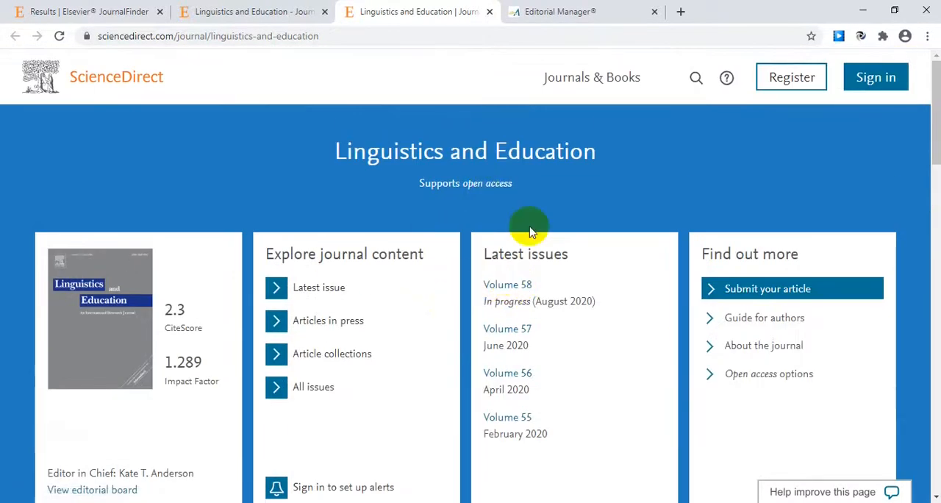
{"action": "mouse_move", "coordinate": [491, 345]}
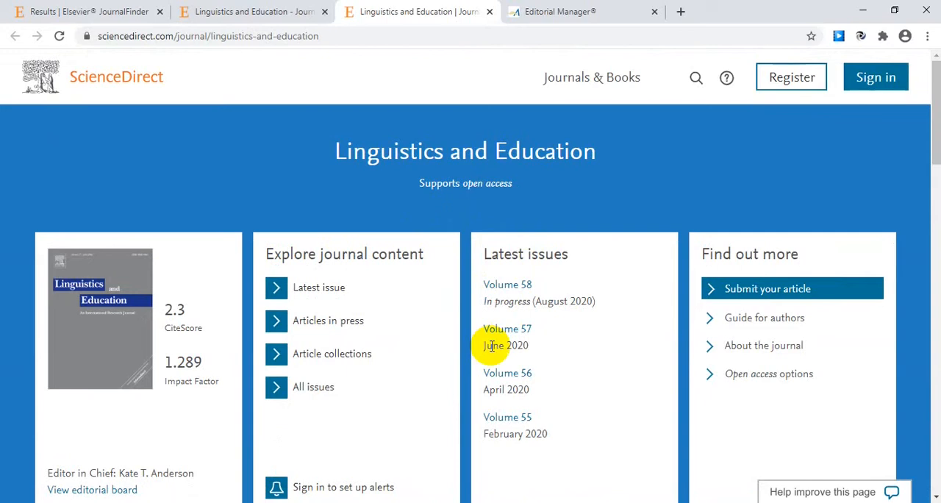
{"action": "mouse_move", "coordinate": [518, 346]}
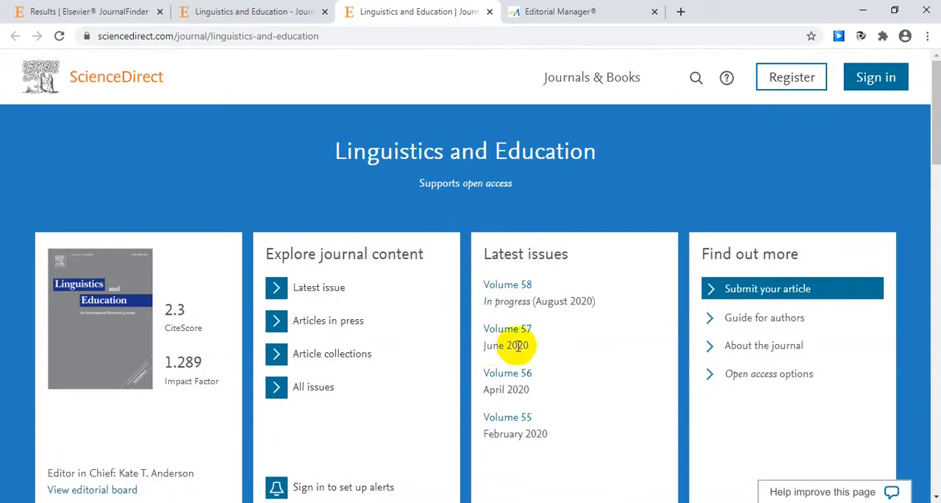
{"action": "mouse_move", "coordinate": [764, 317]}
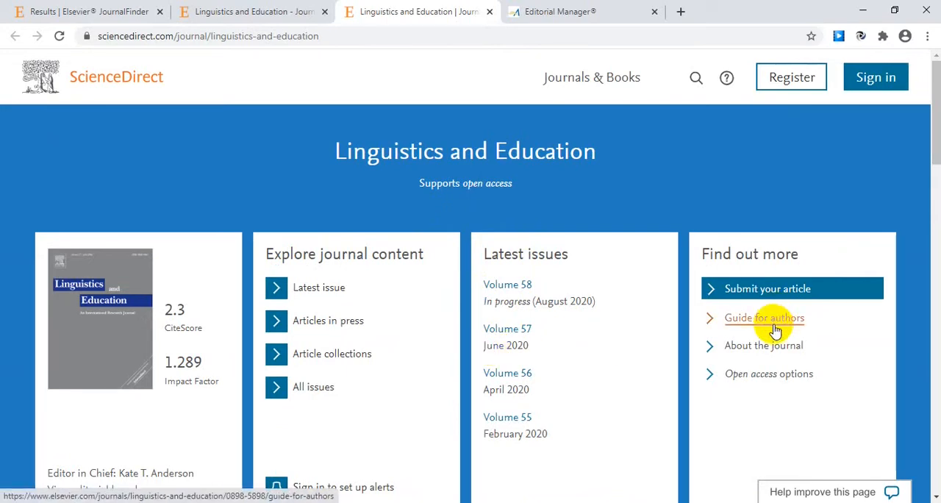
{"action": "mouse_move", "coordinate": [757, 326]}
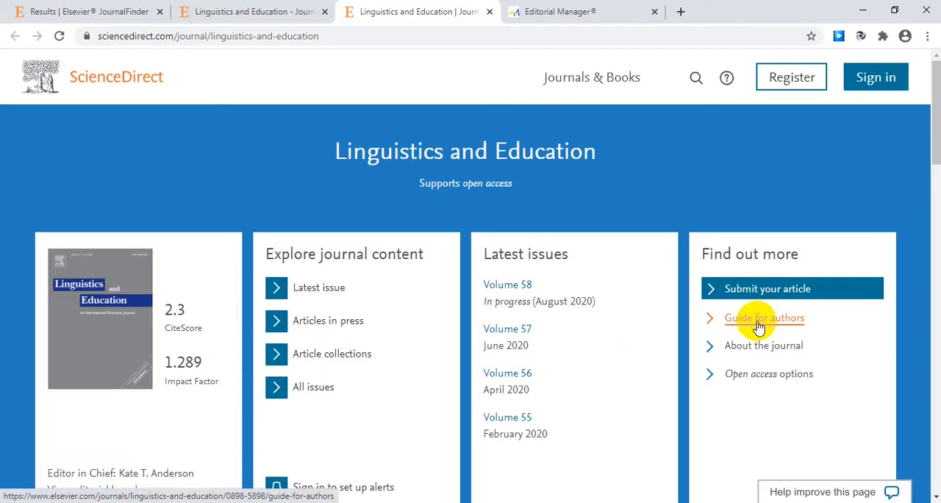
Return to the Linguistics and Education homepage and browse its Most Downloaded articles list
{"action": "left_click", "coordinate": [765, 318]}
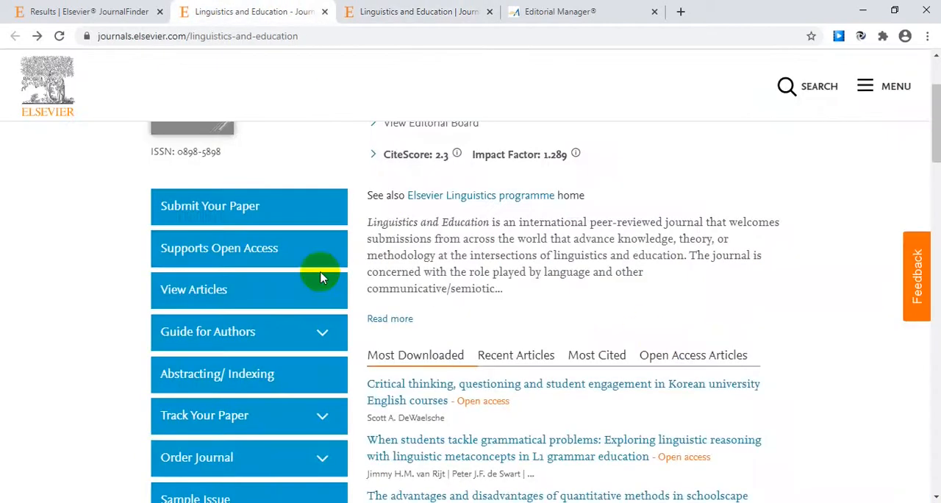
{"action": "mouse_move", "coordinate": [71, 331]}
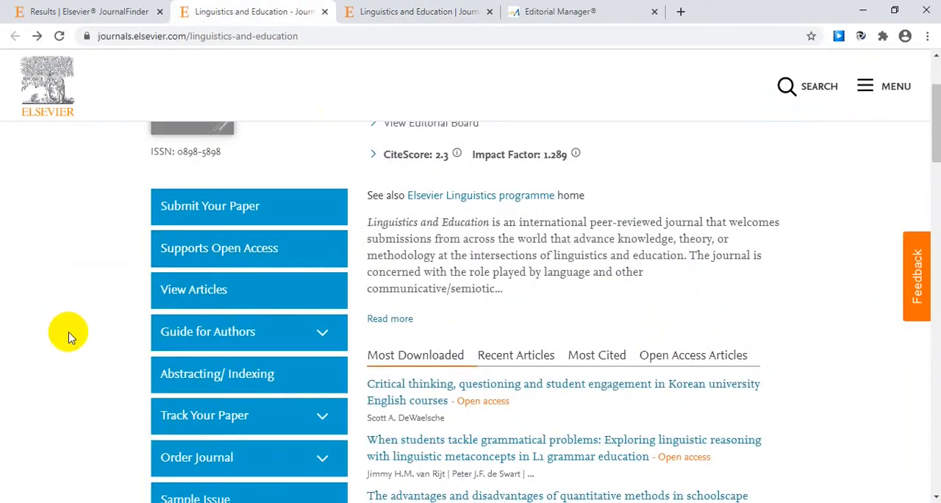
{"action": "mouse_move", "coordinate": [485, 400]}
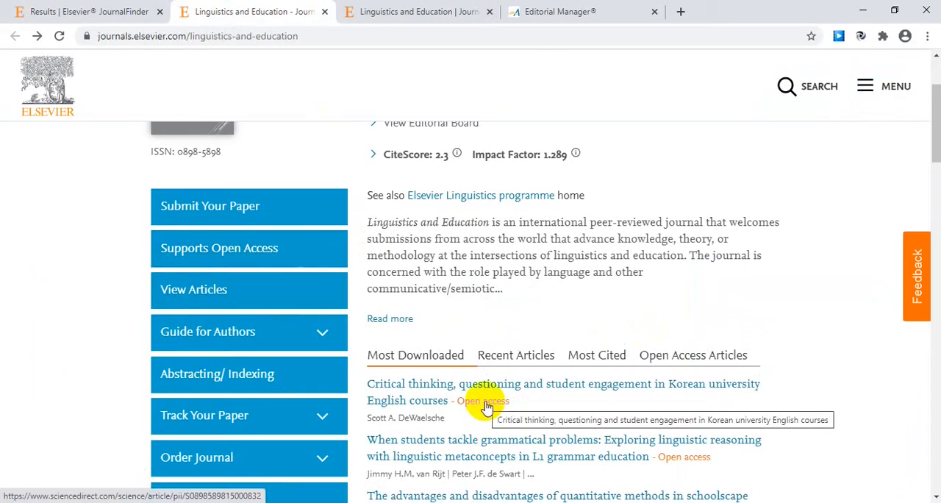
{"action": "mouse_move", "coordinate": [517, 405]}
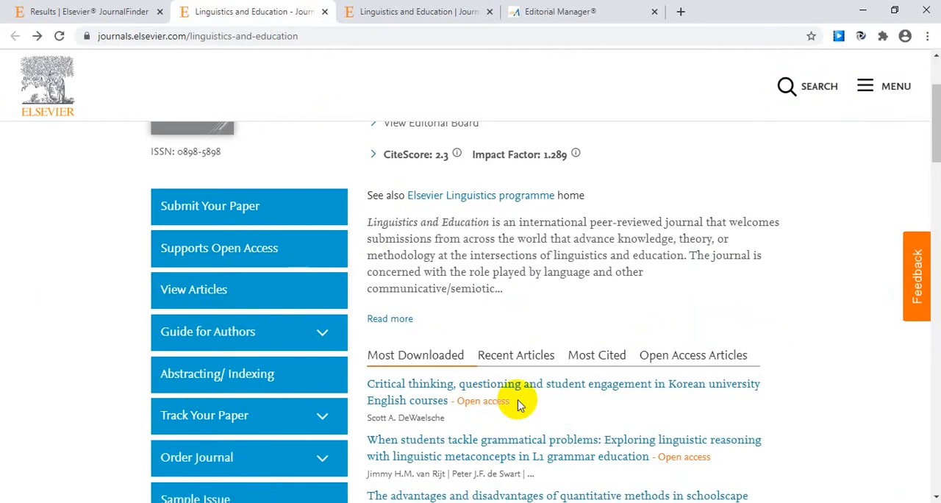
{"action": "scroll", "scroll_direction": "down", "scroll_amount": 3}
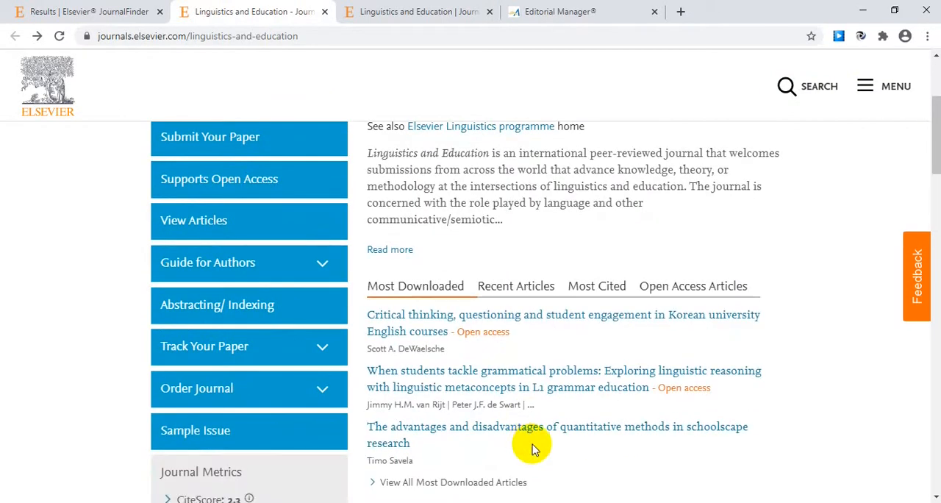
{"action": "mouse_move", "coordinate": [442, 447]}
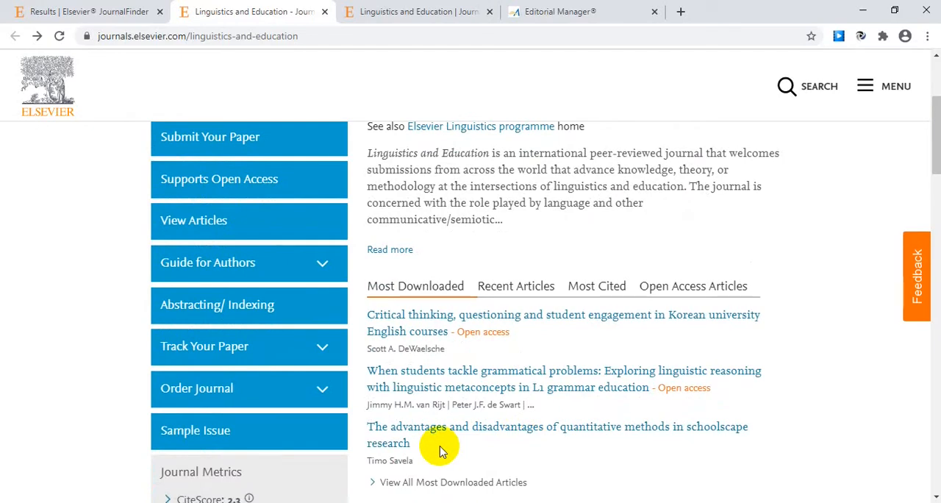
{"action": "mouse_move", "coordinate": [85, 409]}
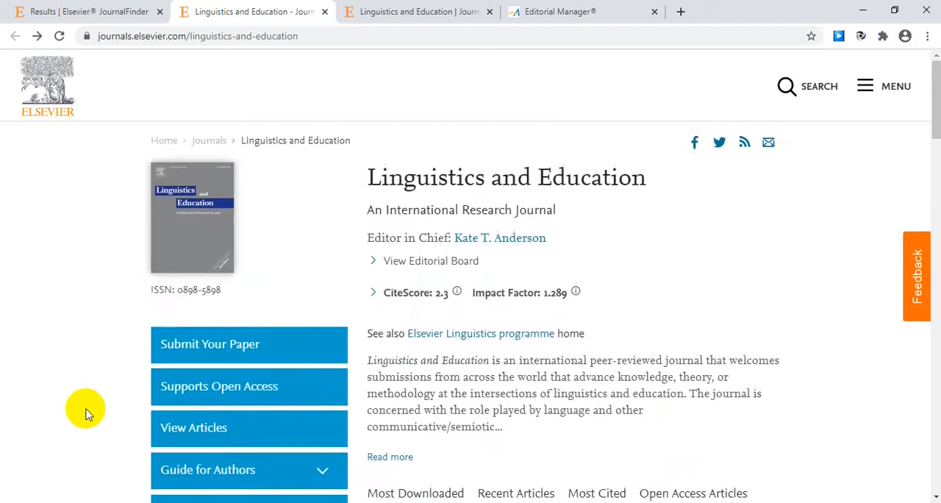
{"action": "mouse_move", "coordinate": [86, 383]}
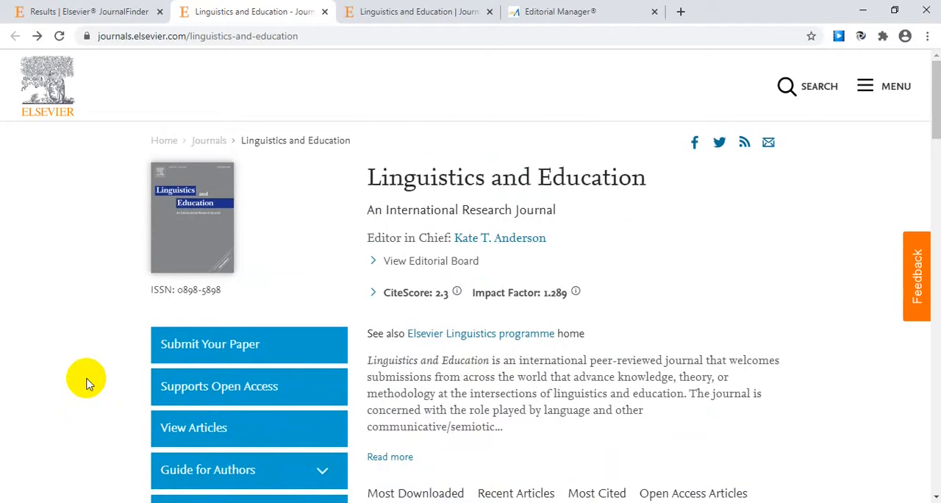
{"action": "mouse_move", "coordinate": [73, 307]}
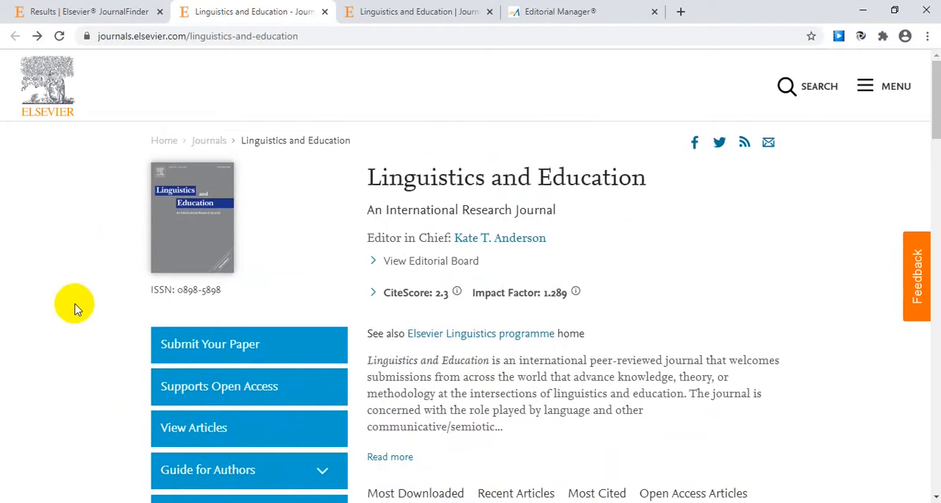
{"action": "mouse_move", "coordinate": [688, 233]}
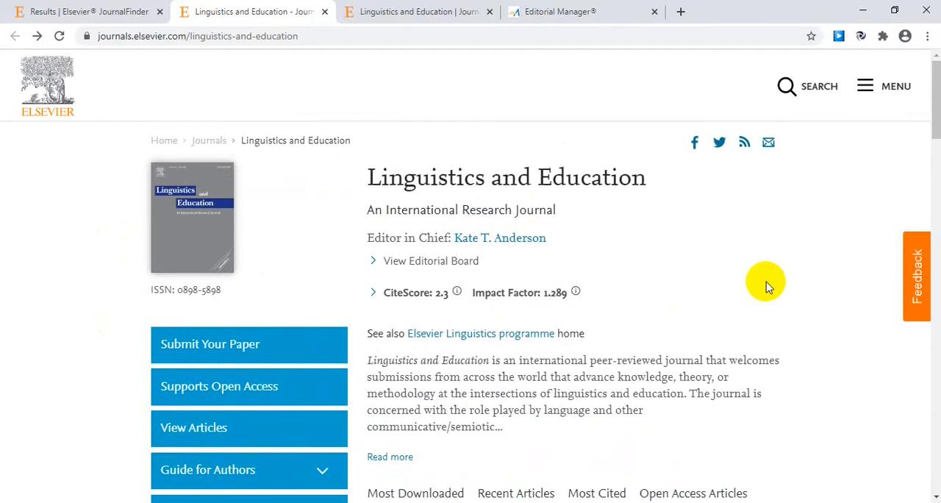
{"action": "mouse_move", "coordinate": [403, 123]}
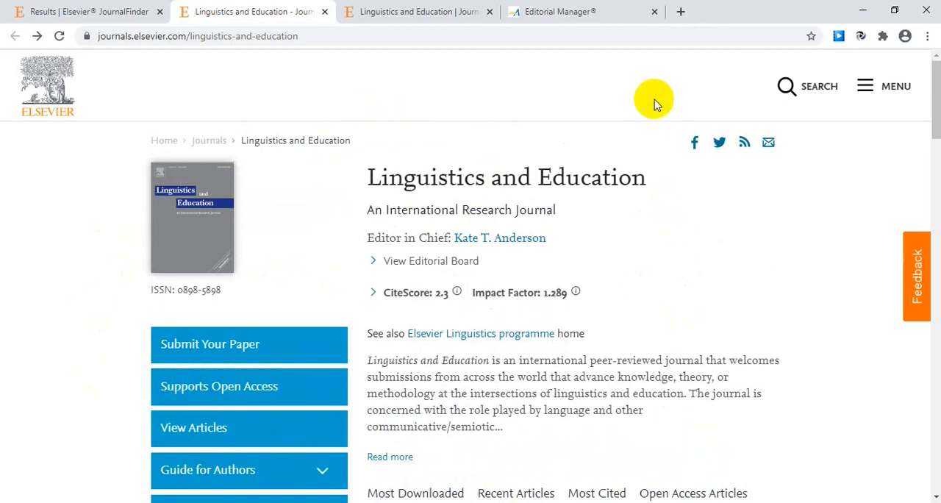
{"action": "mouse_move", "coordinate": [650, 96]}
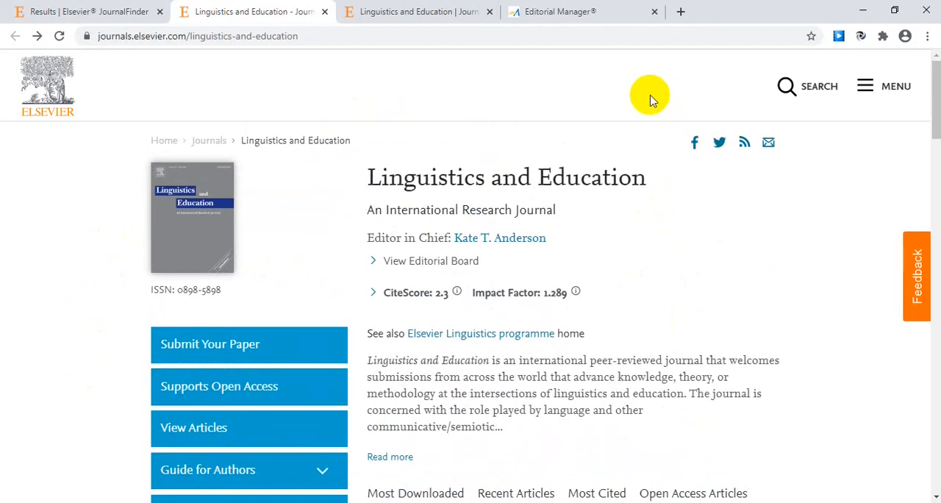